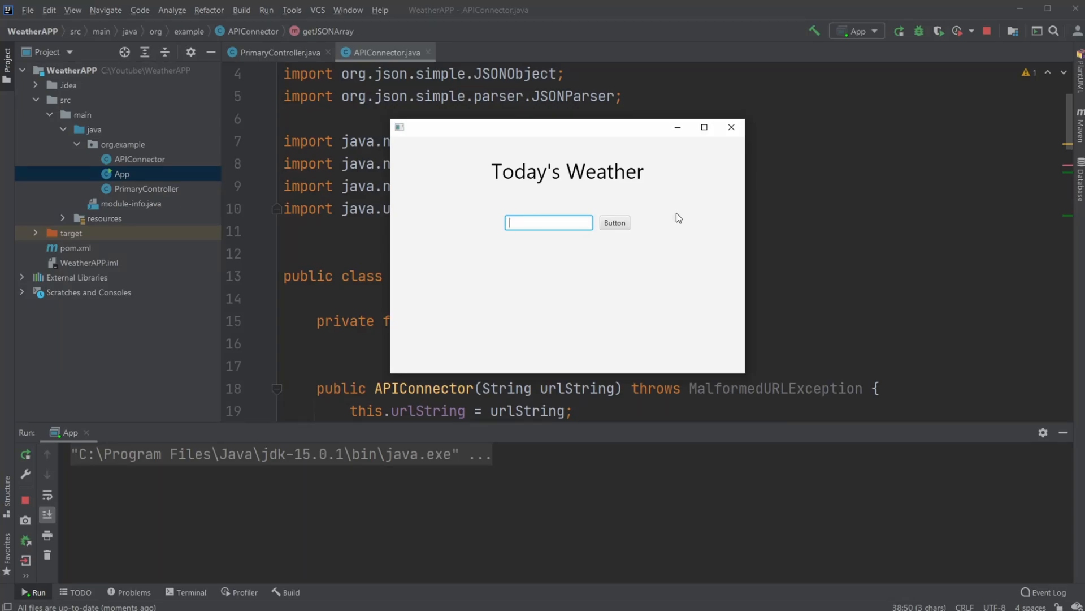
mouse_move(614, 217)
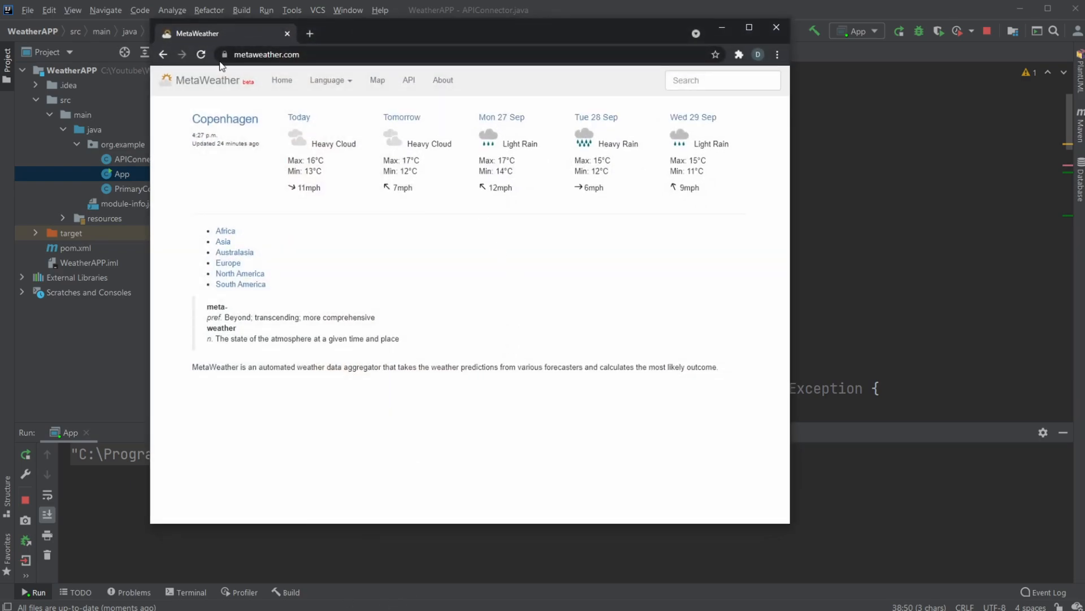
mouse_move(351, 240)
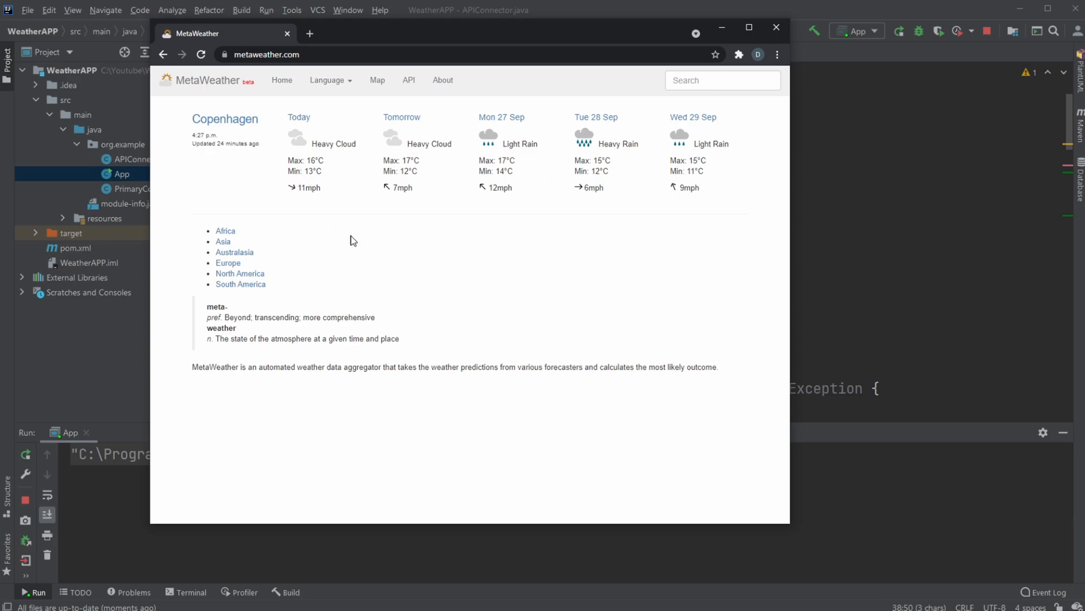
mouse_move(275, 144)
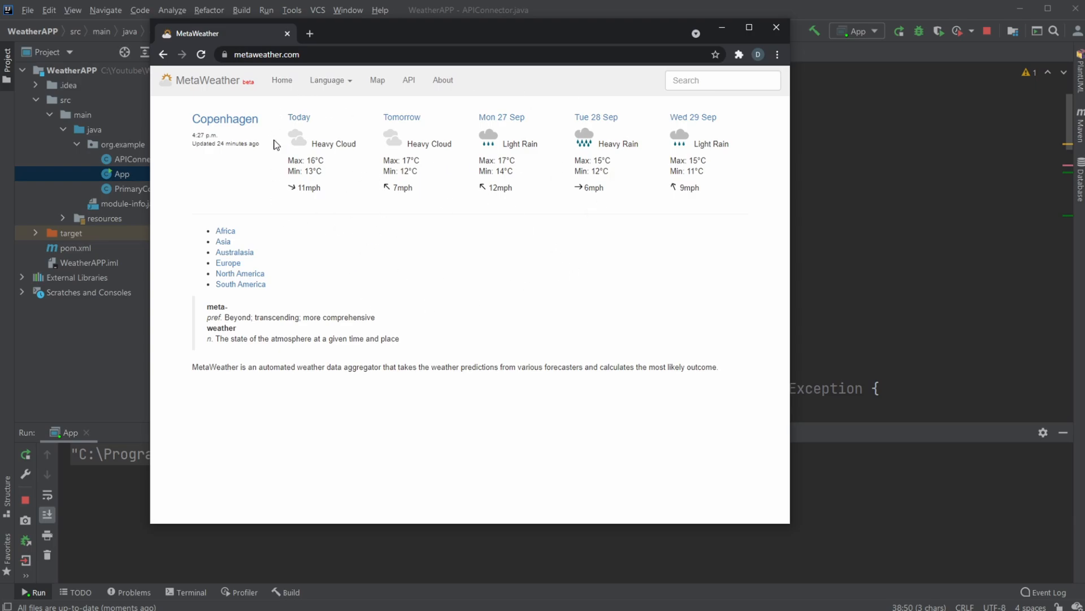
mouse_move(391, 270)
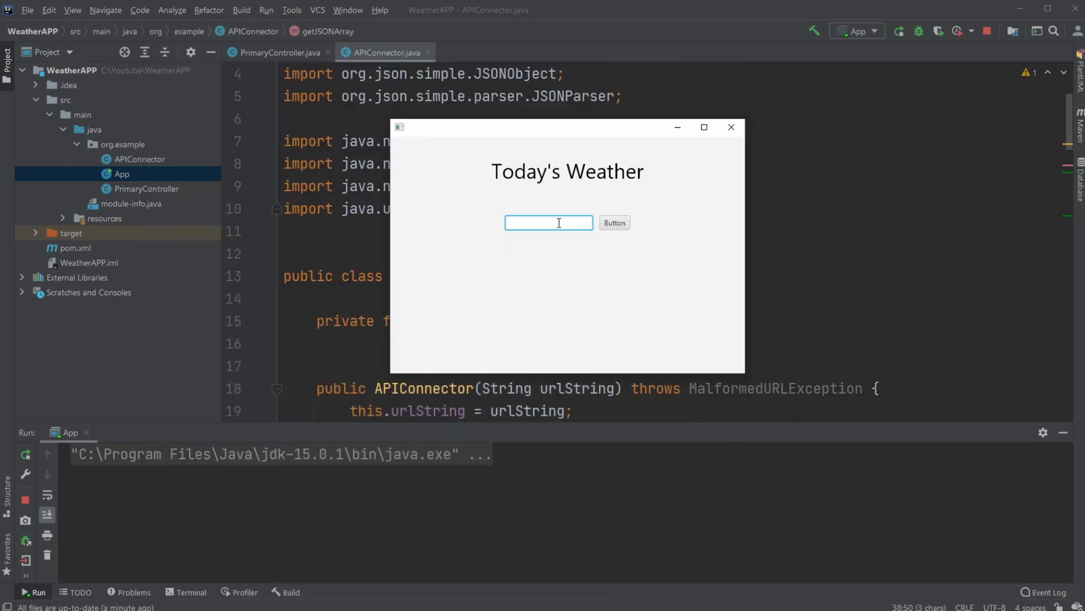
Enter London and fetch its min, current and max temperatures, then do the same for Paris.
text(London)
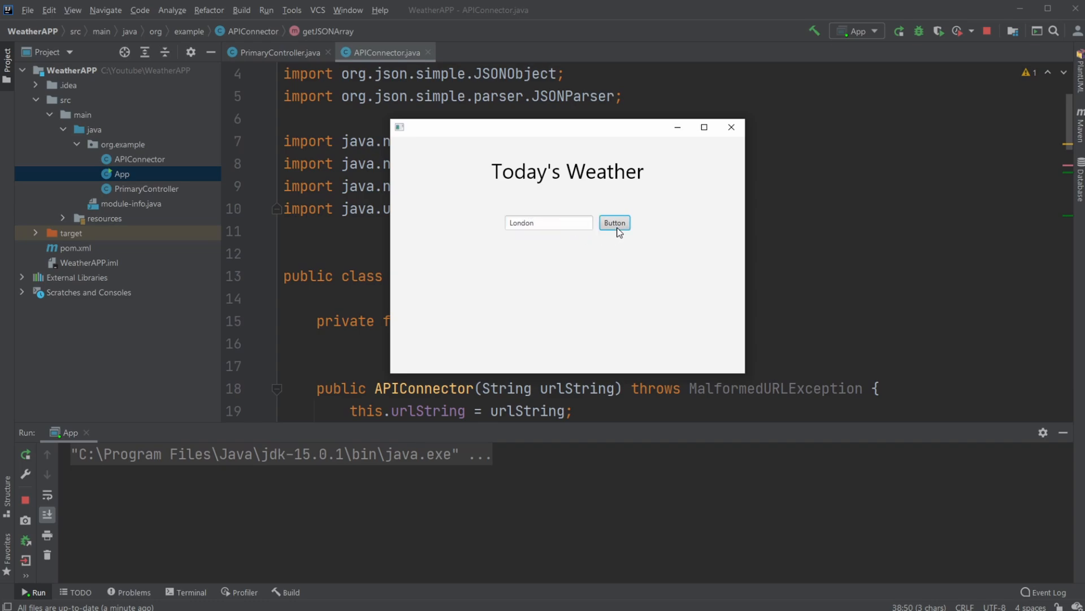
mouse_move(663, 262)
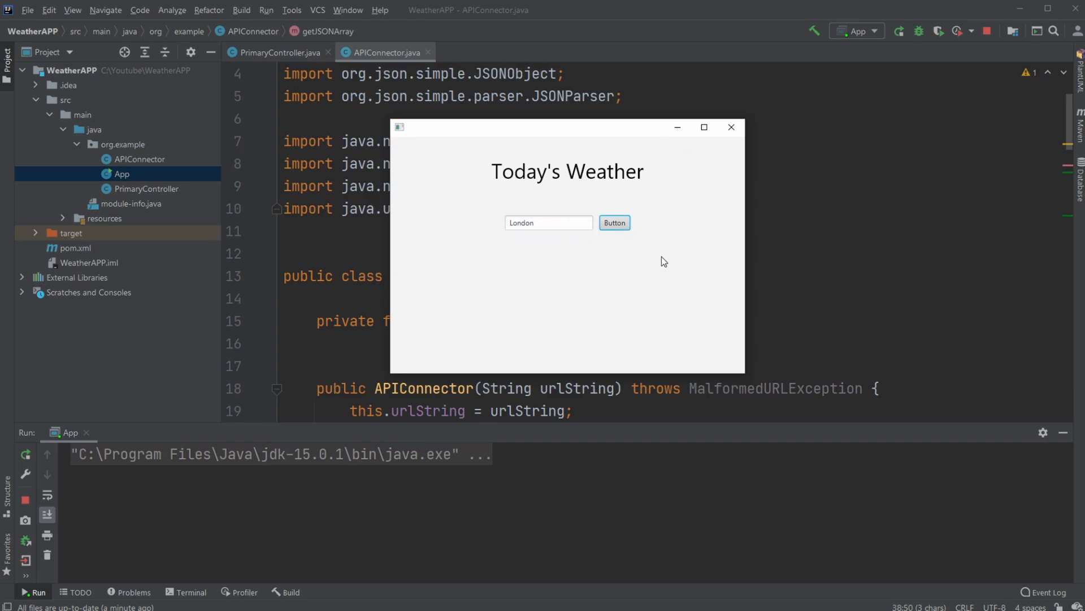
click(613, 222)
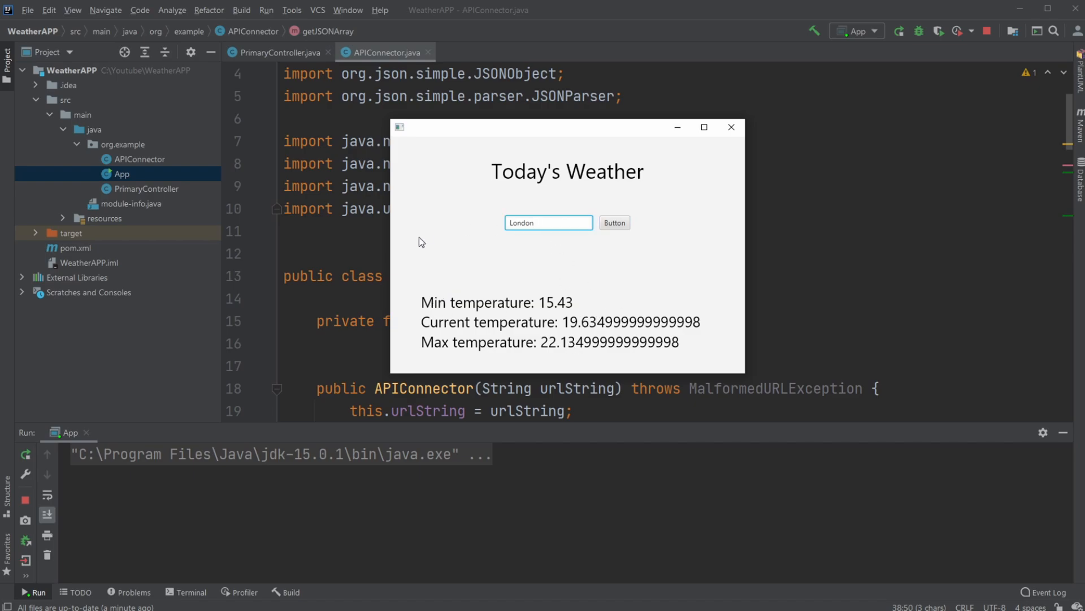
text(Paris)
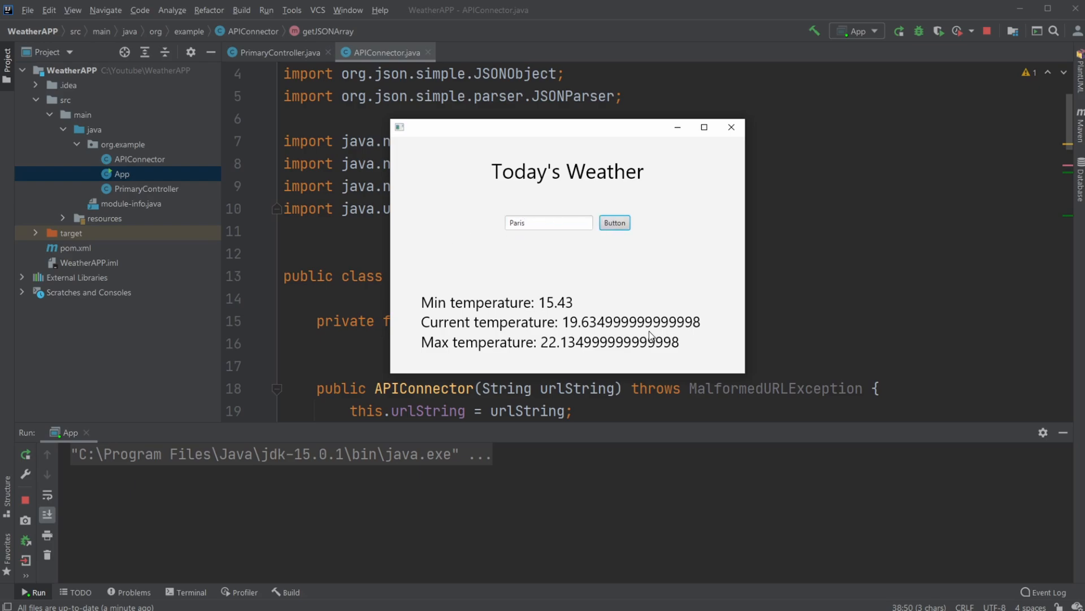
click(614, 223)
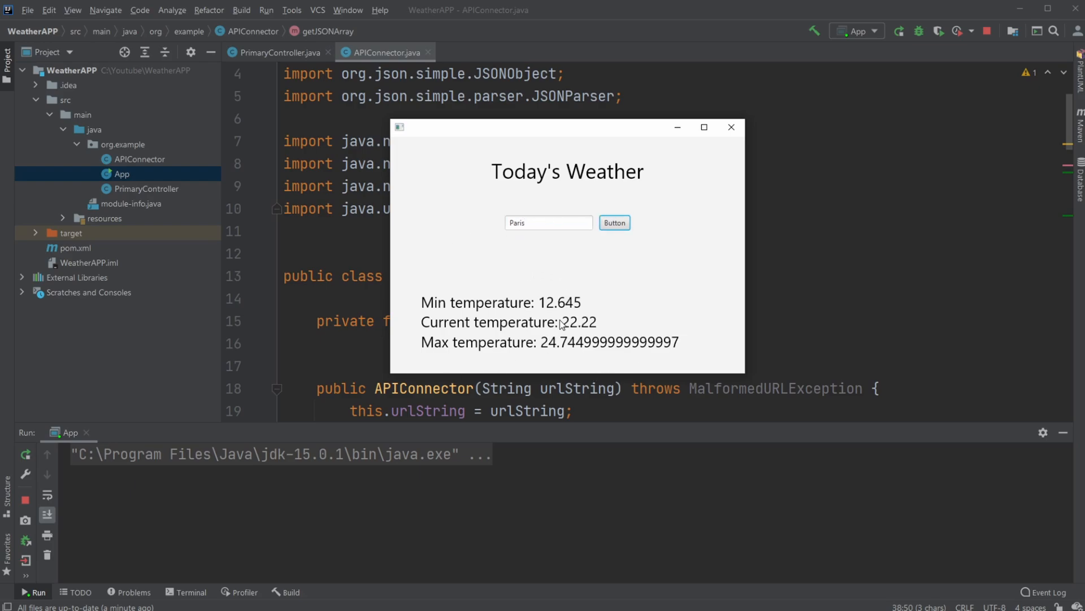
mouse_move(657, 154)
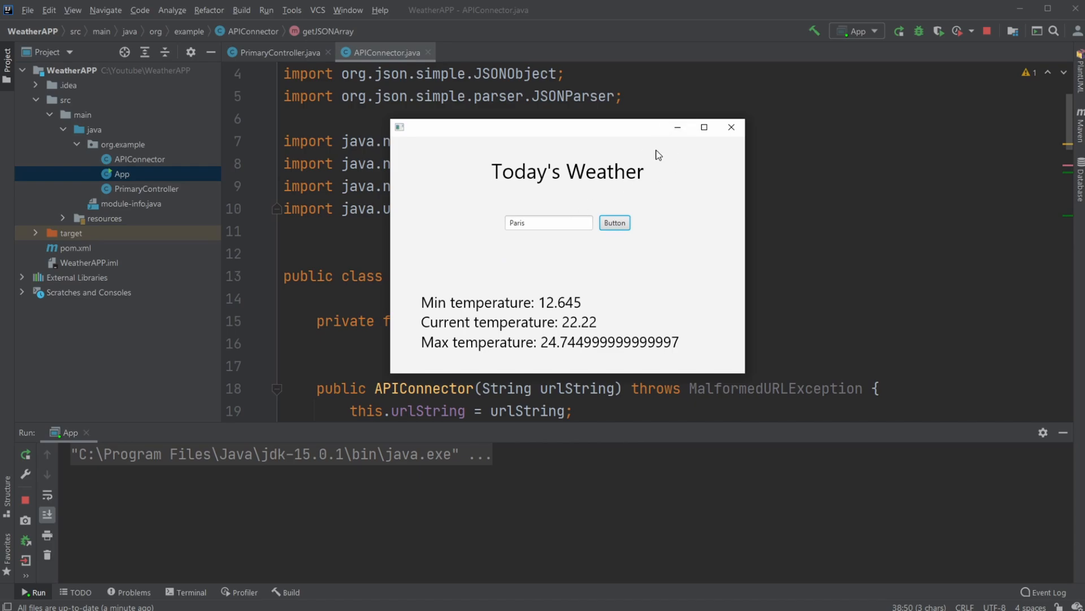
Close the weather app, review PrimaryController's city and weather API URL fields, then return to APIConnector.
click(730, 127)
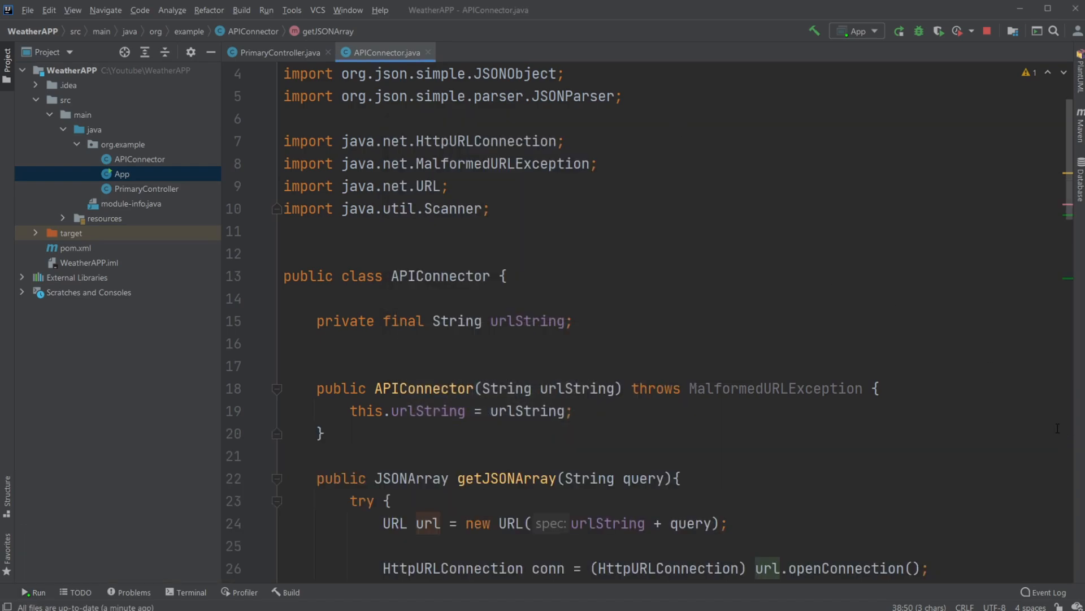
click(279, 53)
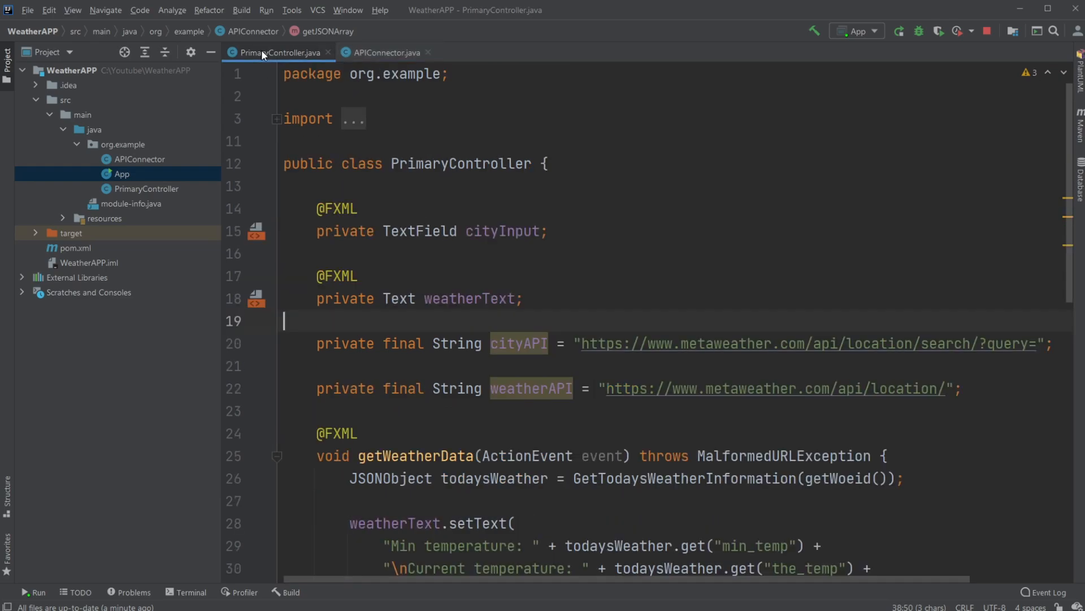
scroll(down, 3)
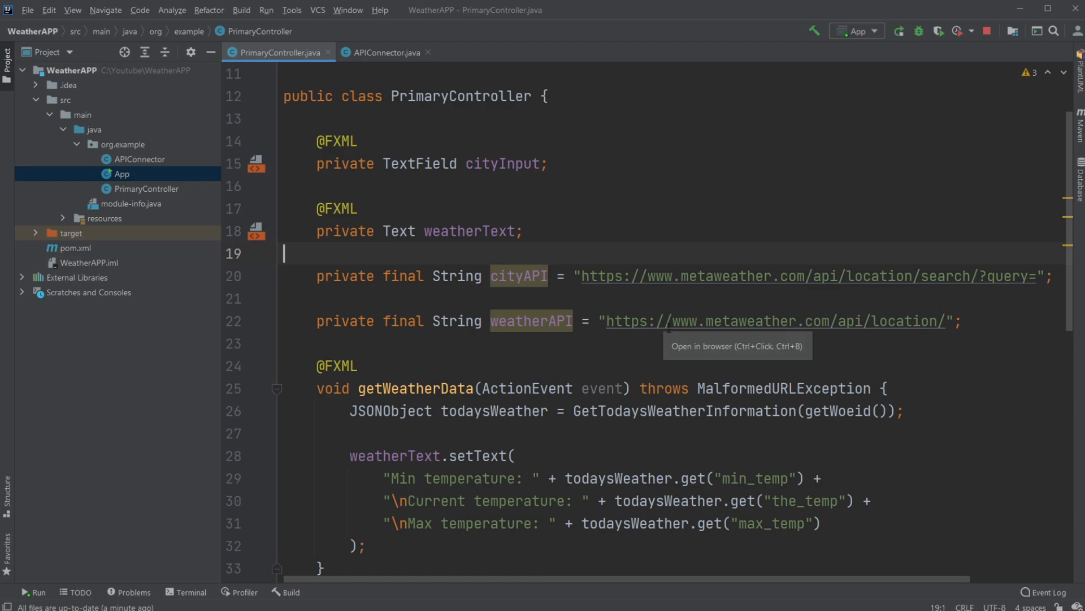
scroll(down, 3)
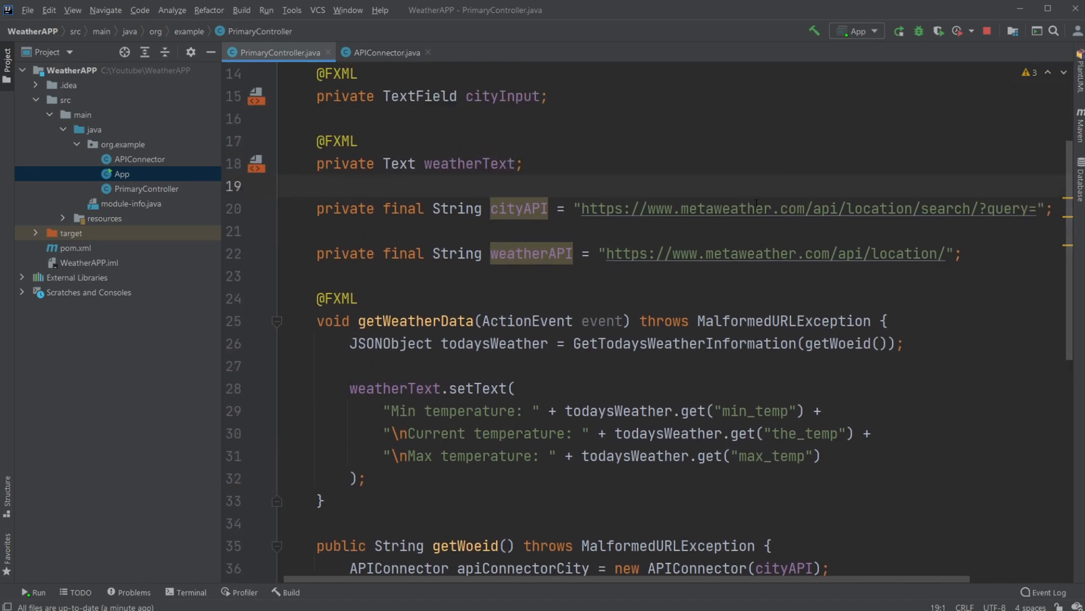
mouse_move(796, 208)
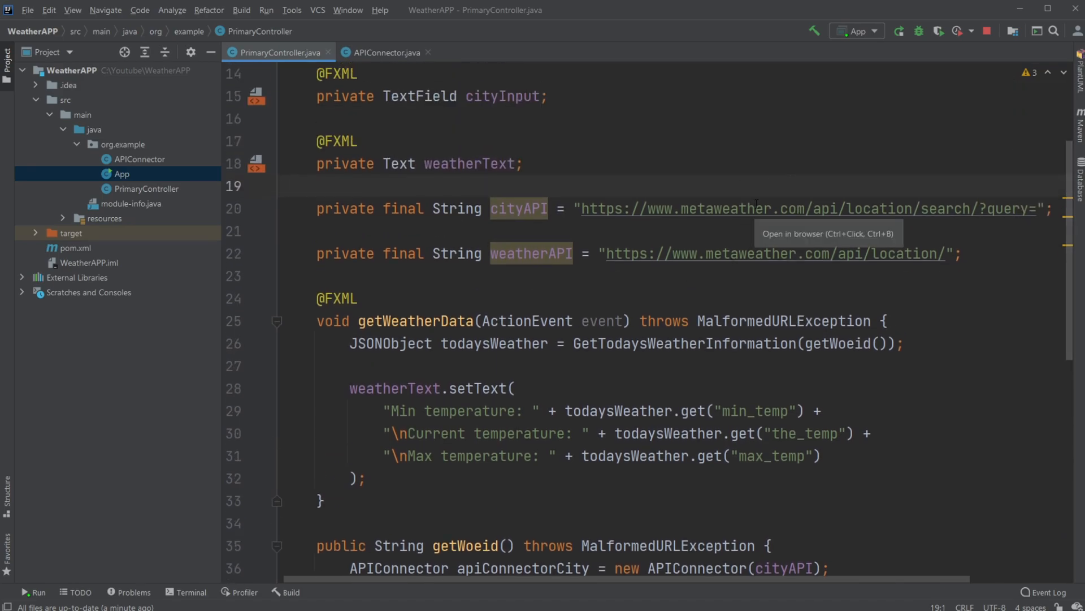
double_click(727, 208)
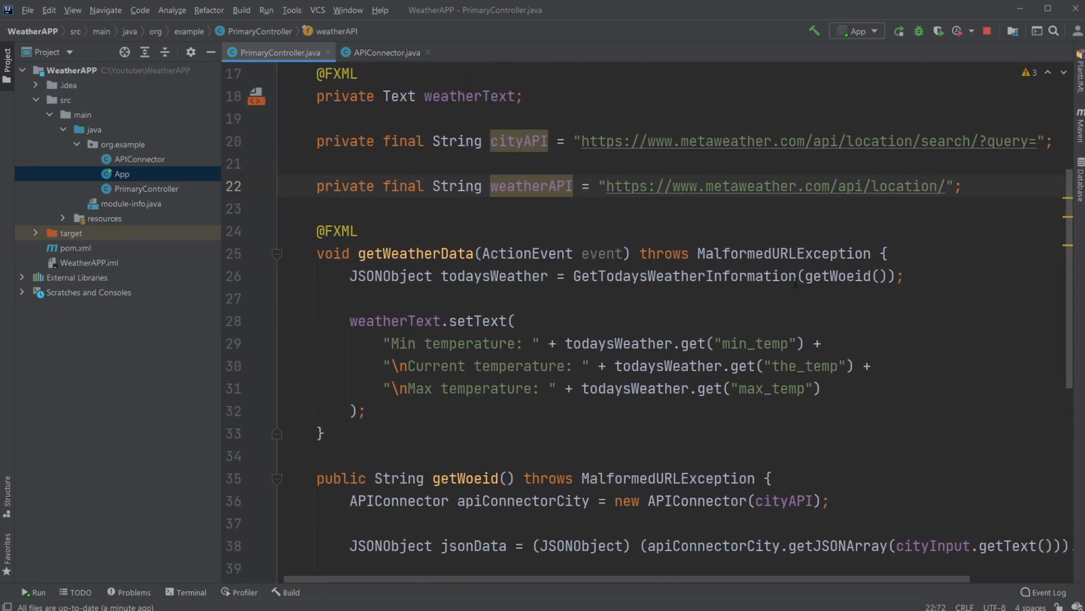
click(385, 52)
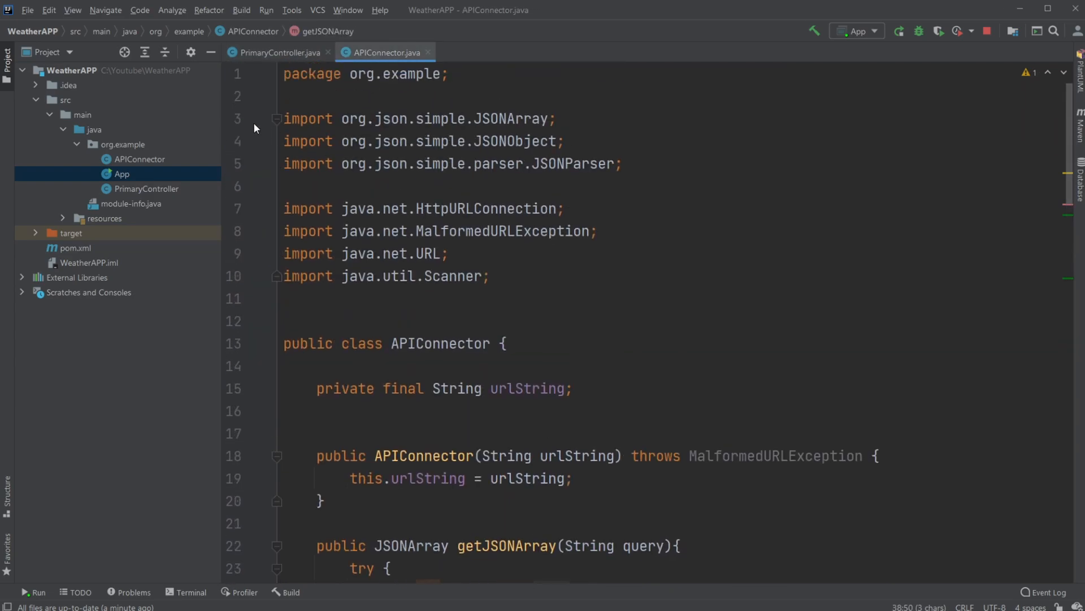
Scroll through the APIConnector class code.
scroll(down, 3)
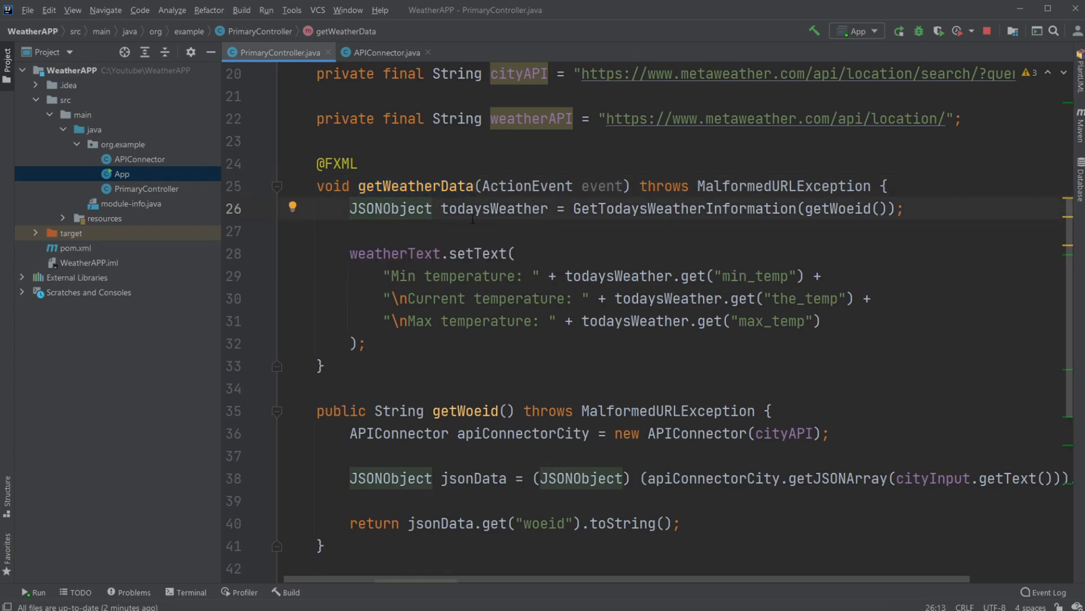
Trace todaysWeather through getWeatherData's temperature lines to its GetTodaysWeatherInformation call.
double_click(389, 209)
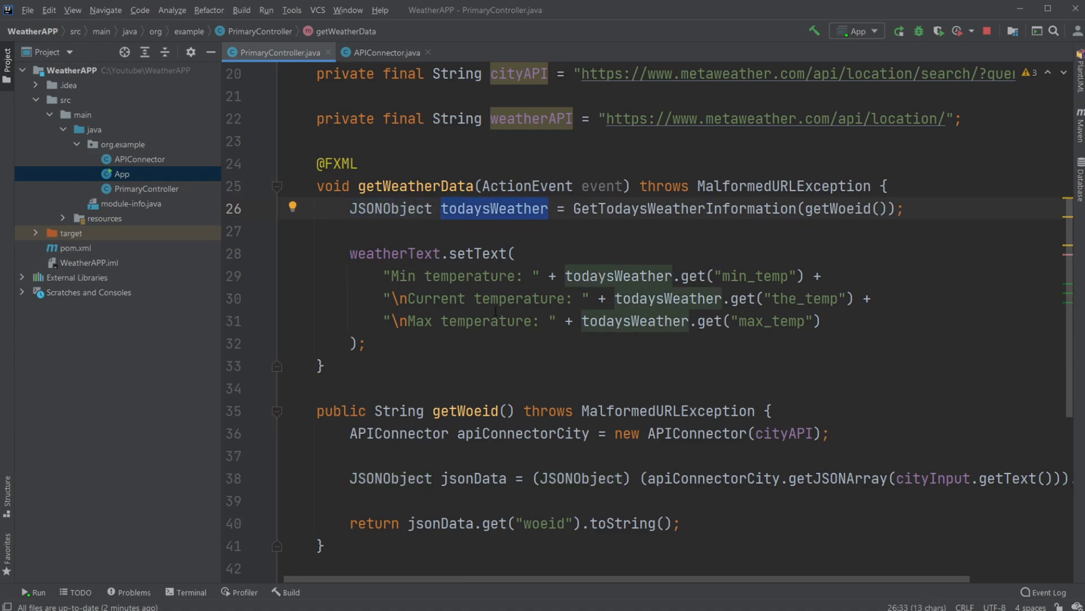
click(629, 275)
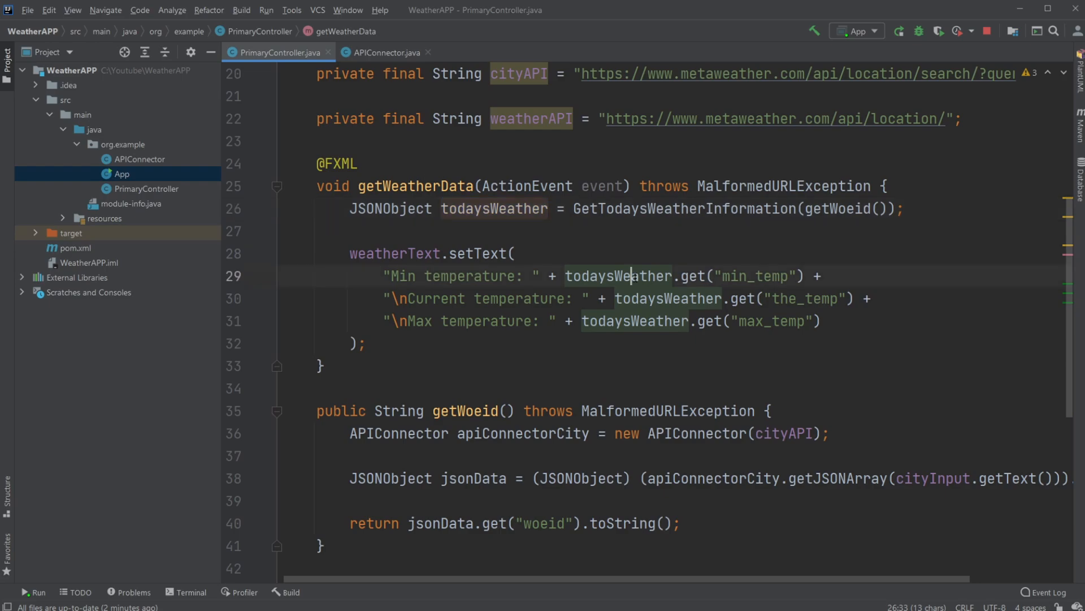
double_click(805, 298)
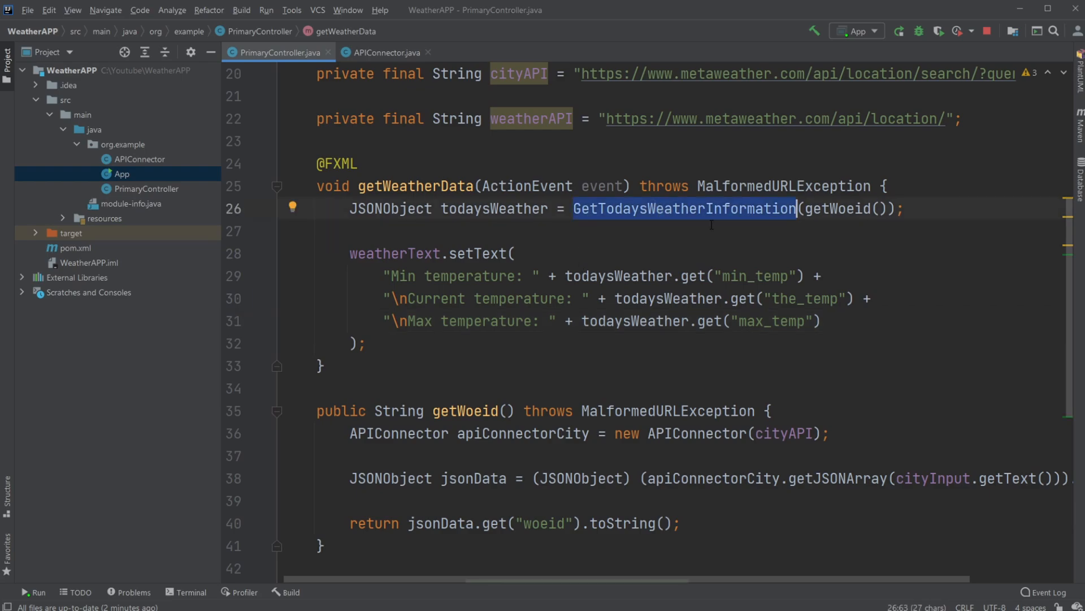
scroll(down, 3)
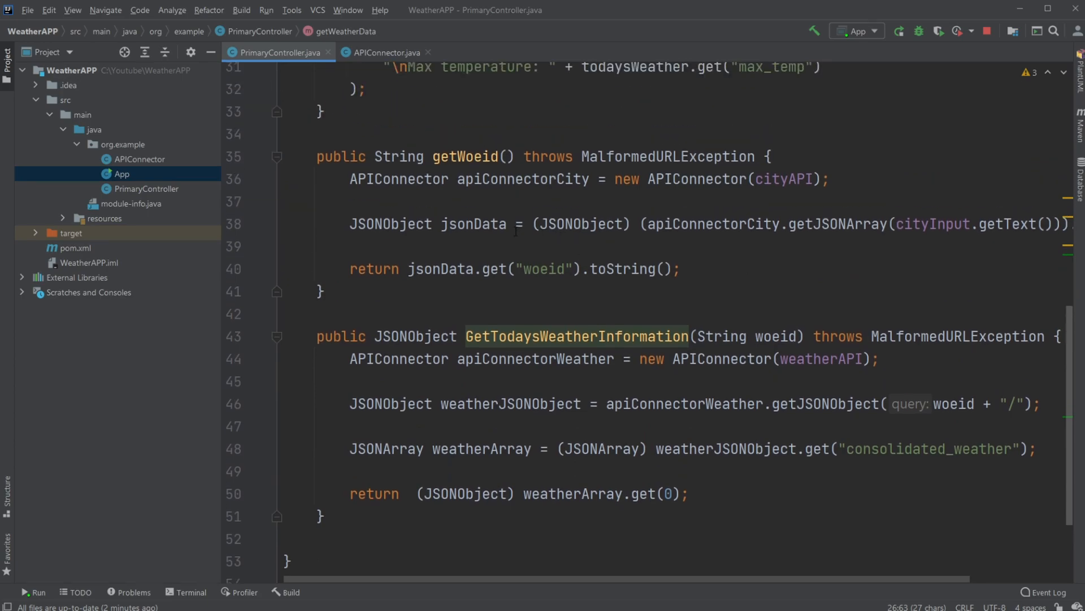
double_click(576, 336)
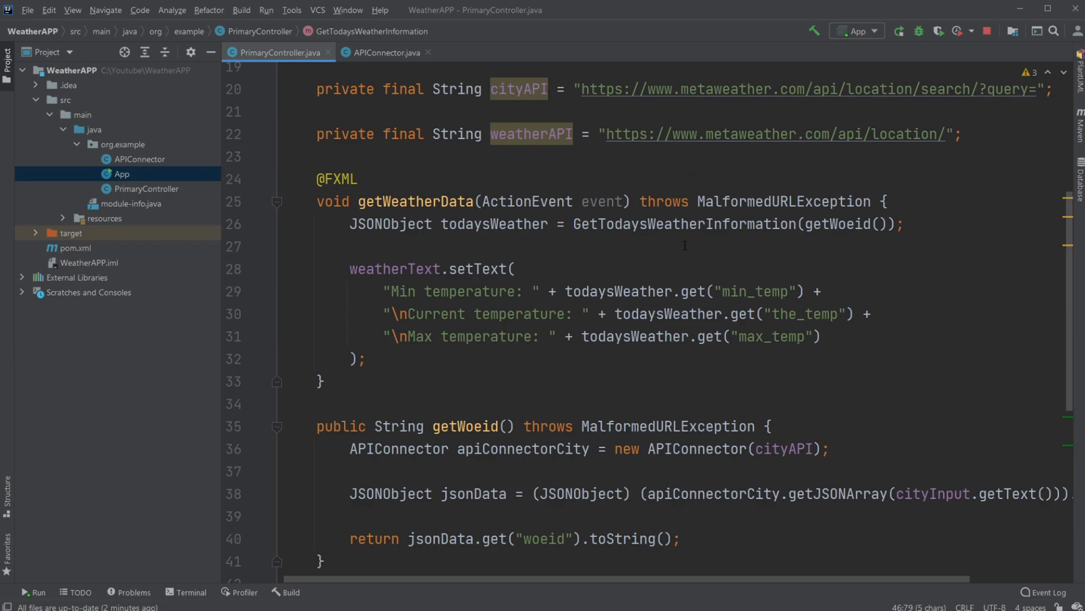
Review GetTodaysWeatherInformation and the apiConnectorCity variable, then switch to the APIConnector class.
double_click(684, 224)
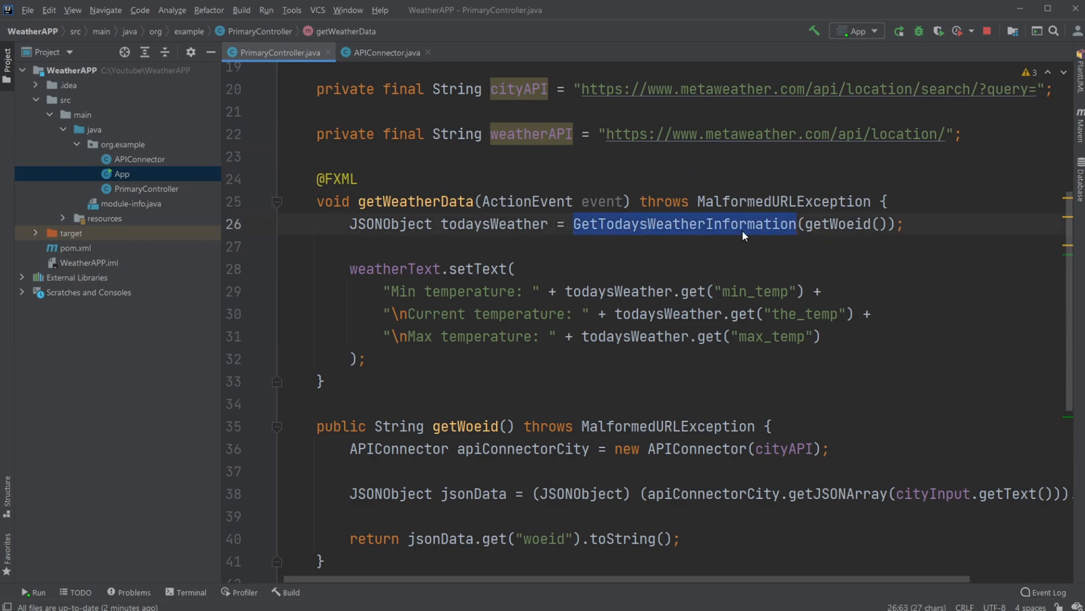
scroll(down, 3)
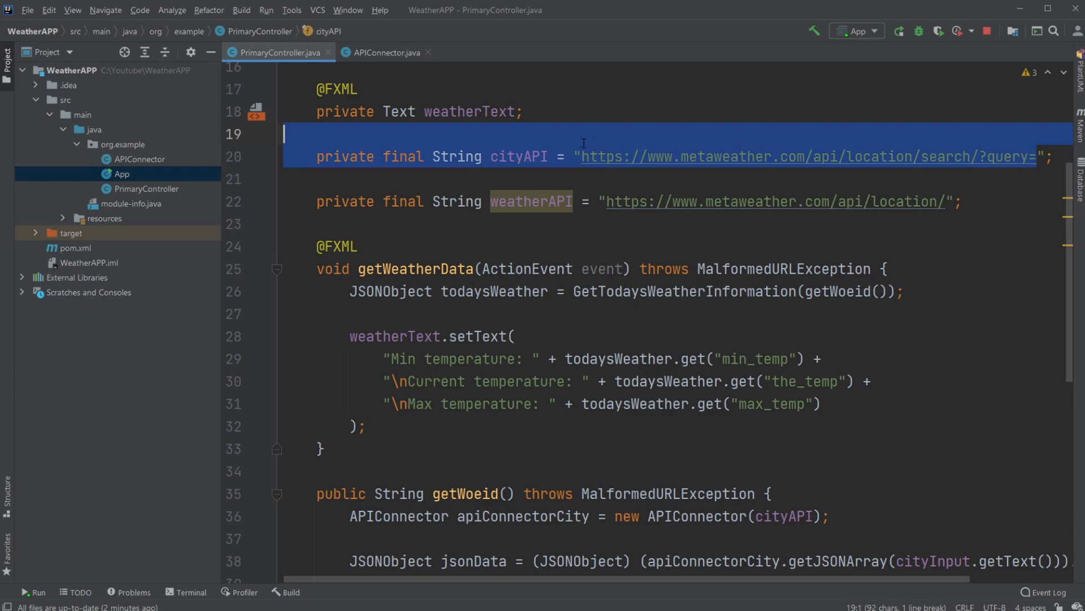
scroll(down, 3)
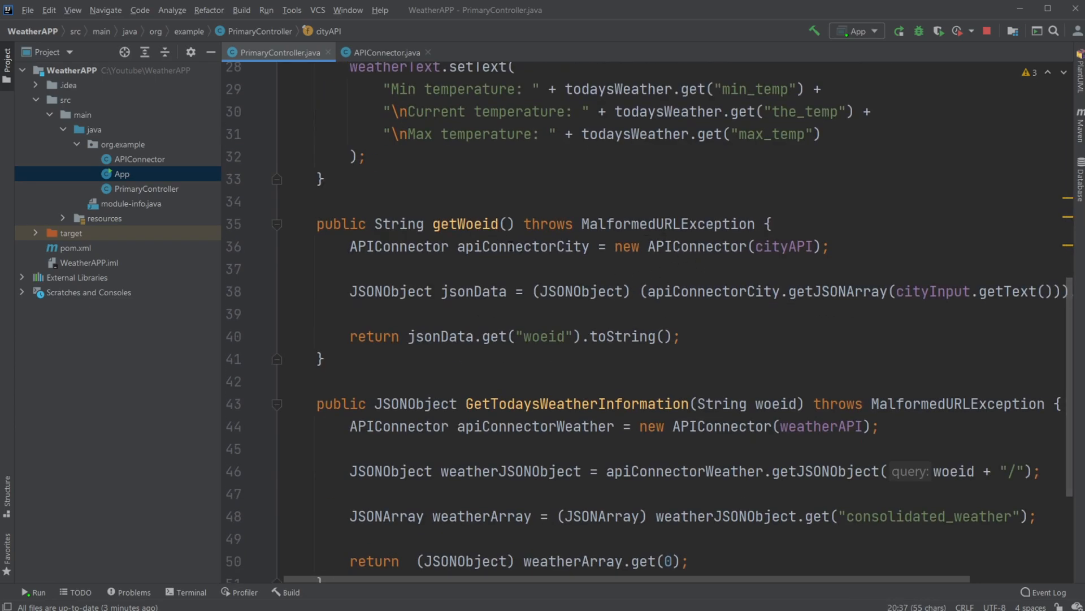
double_click(522, 246)
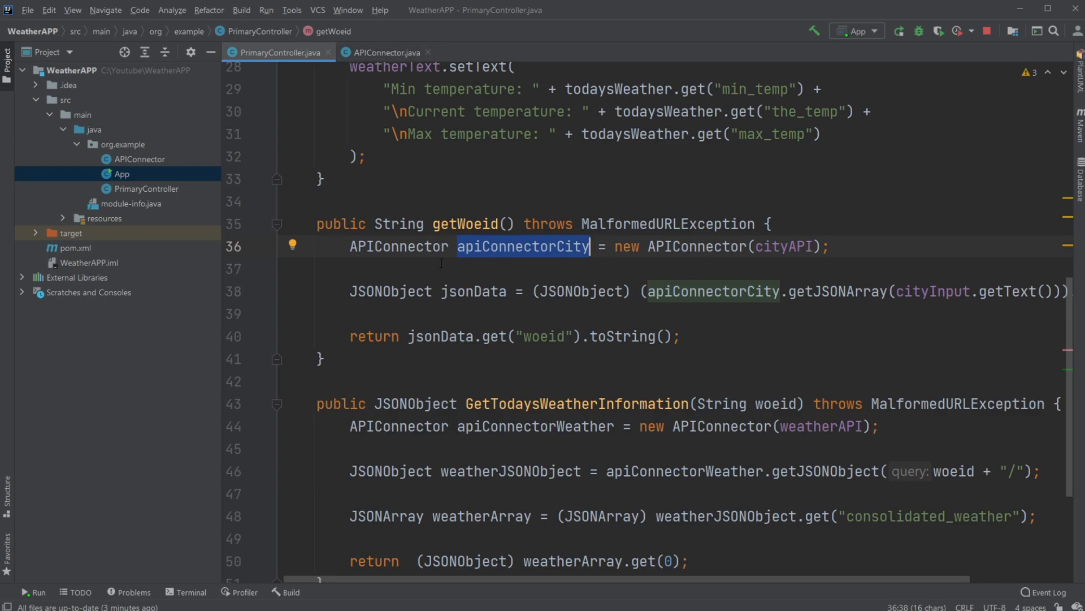
click(385, 52)
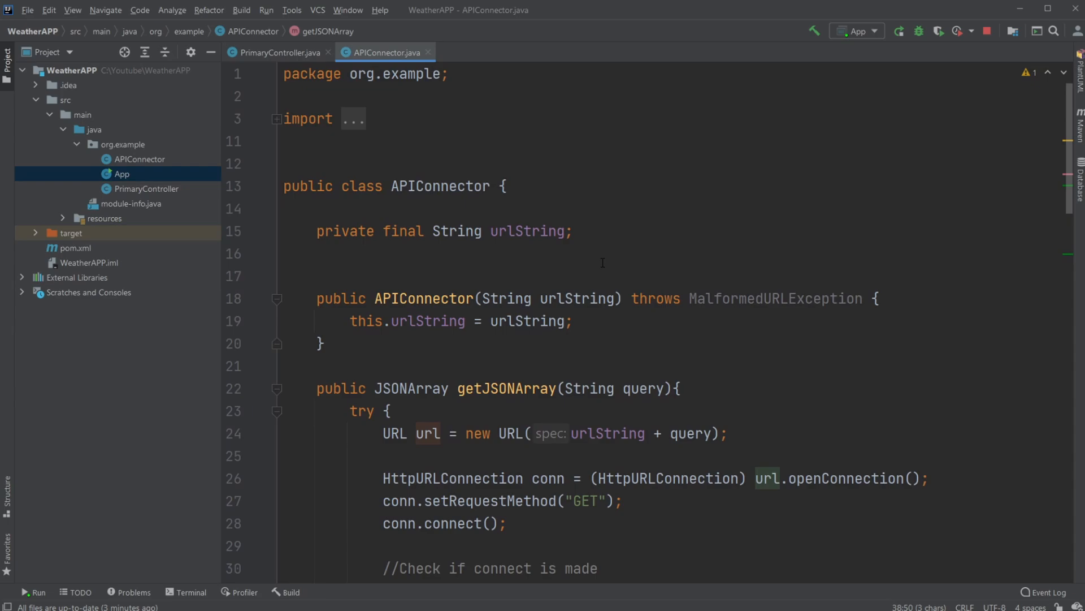
scroll(down, 3)
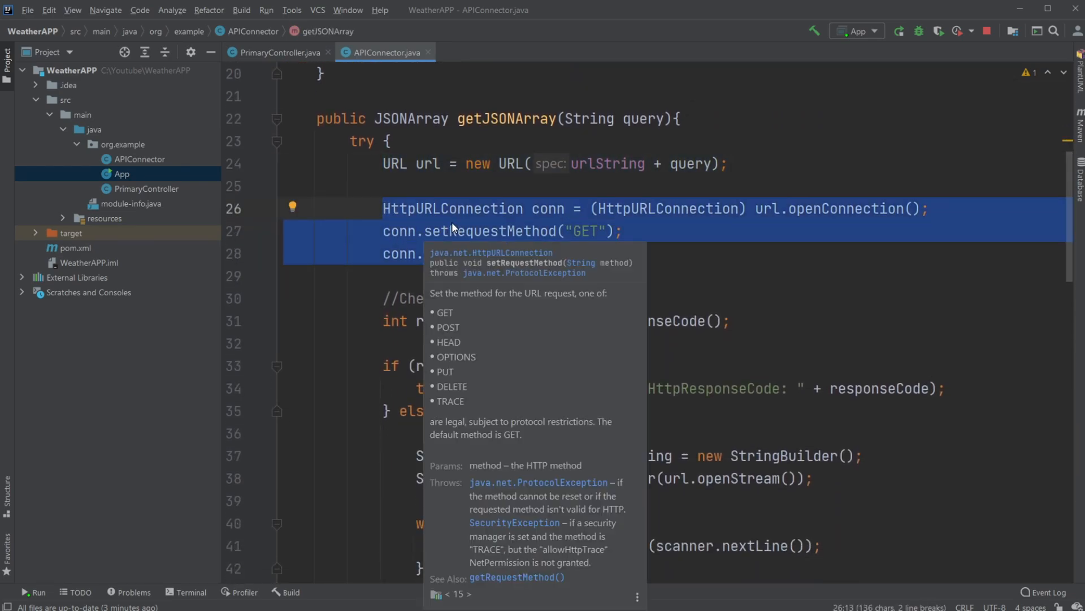
click(448, 253)
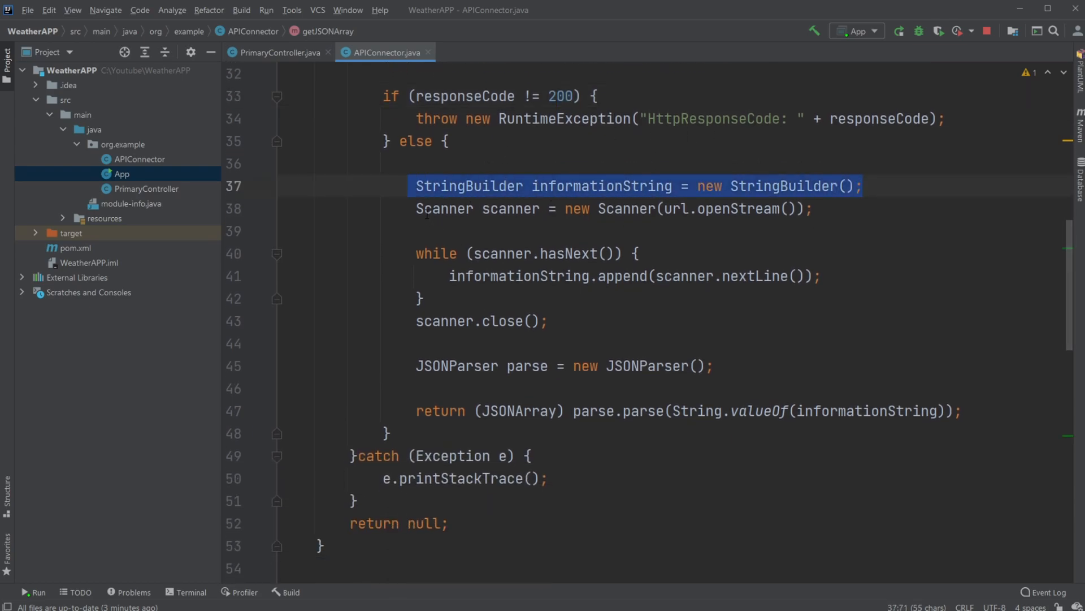
click(661, 208)
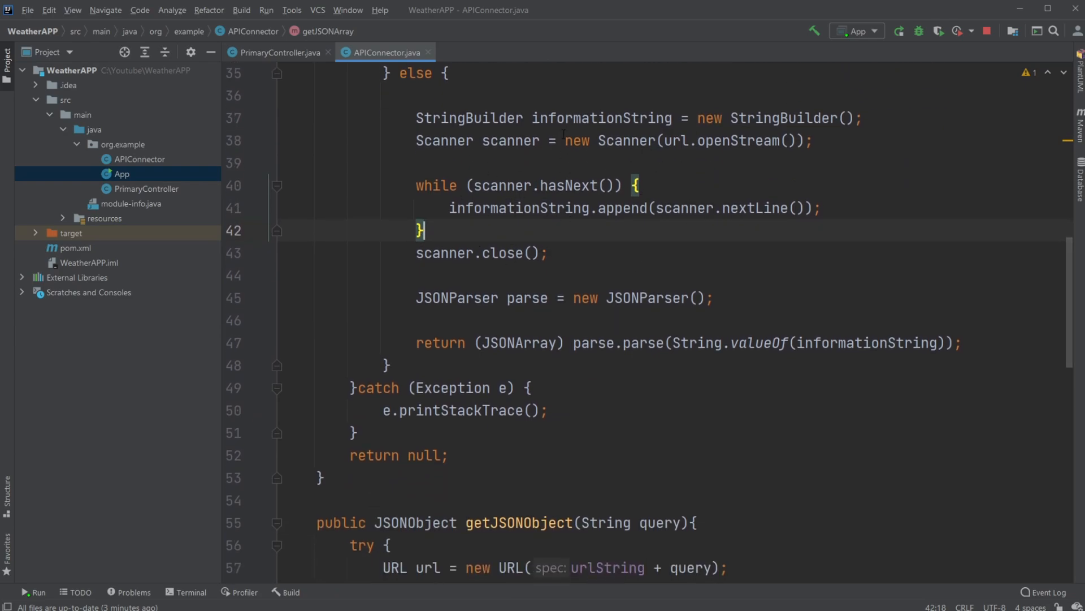
double_click(444, 252)
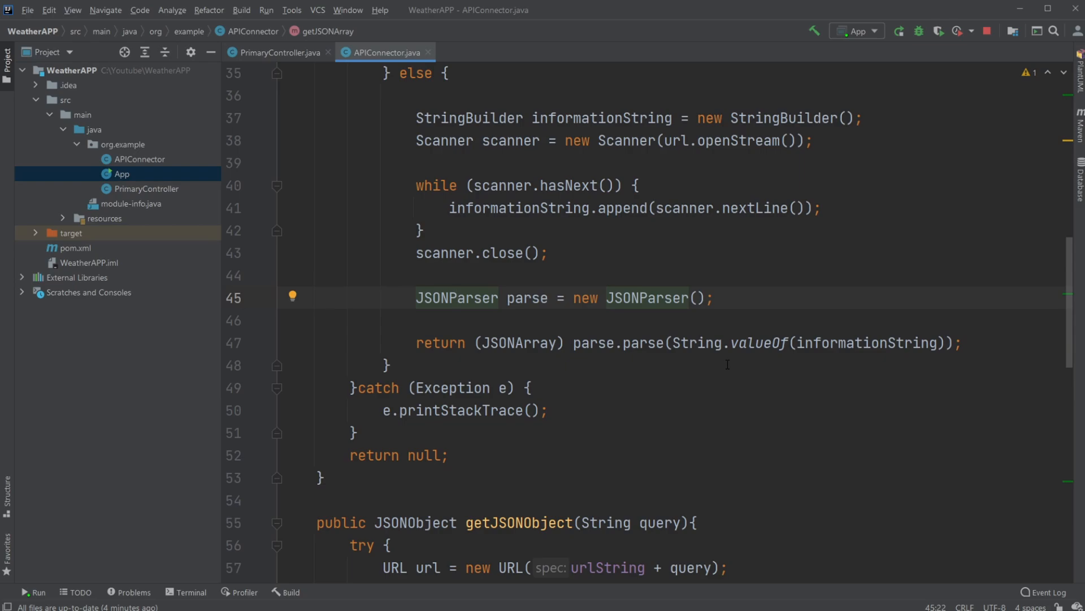
double_click(518, 334)
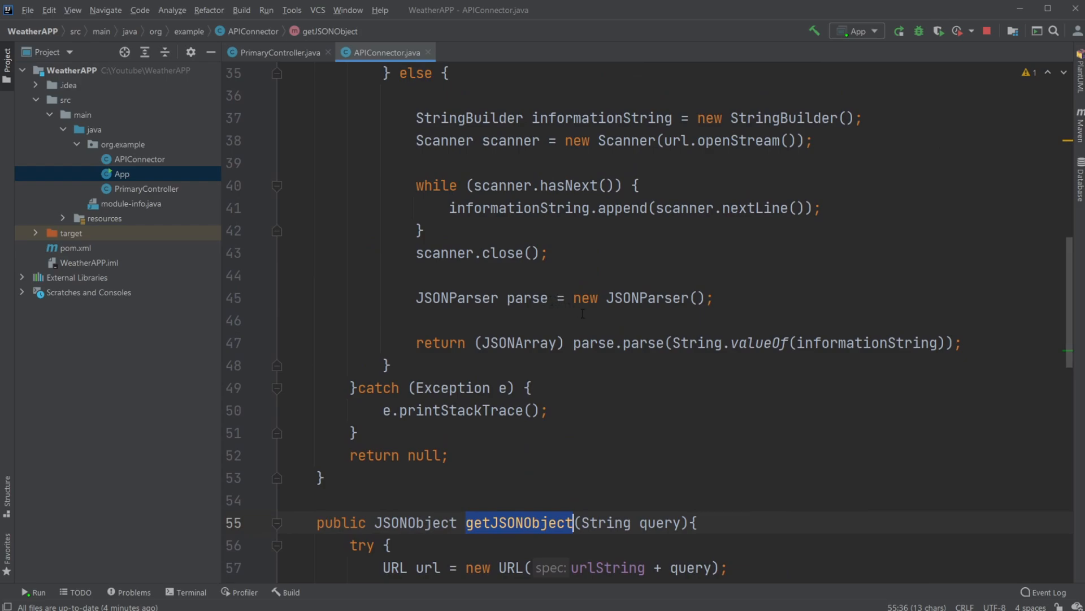
click(278, 52)
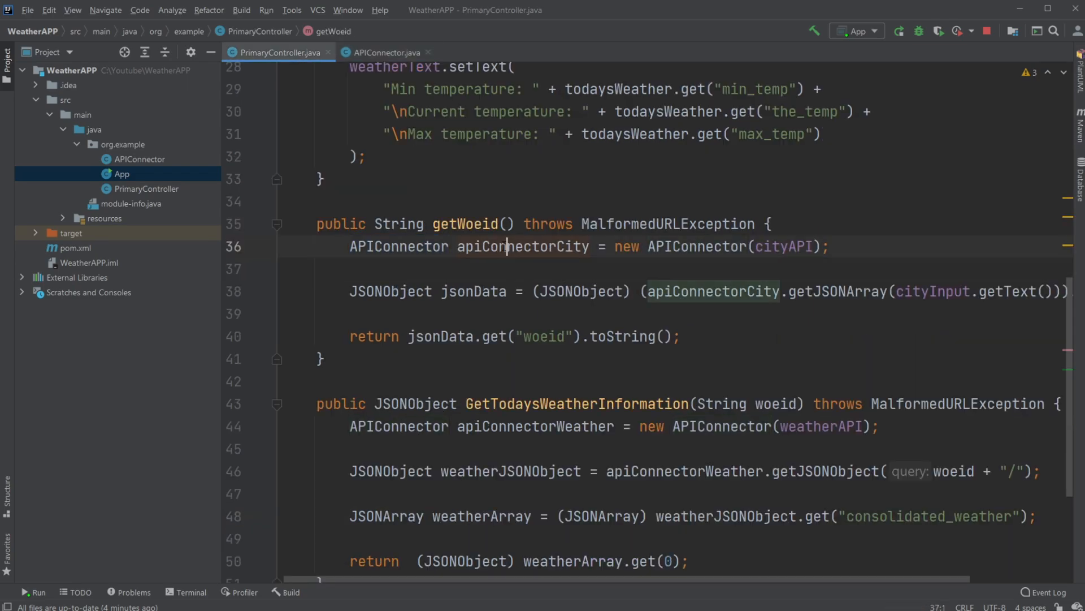
Trace apiConnectorCity and the returned woeid key in getWoeid, opening a blank line above the return.
double_click(711, 290)
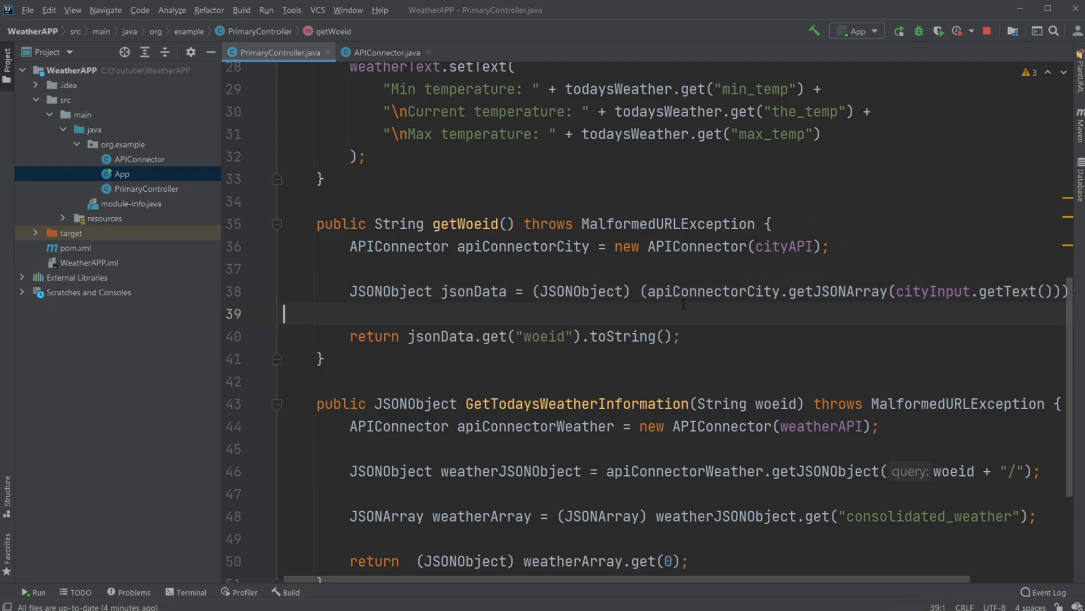
double_click(580, 290)
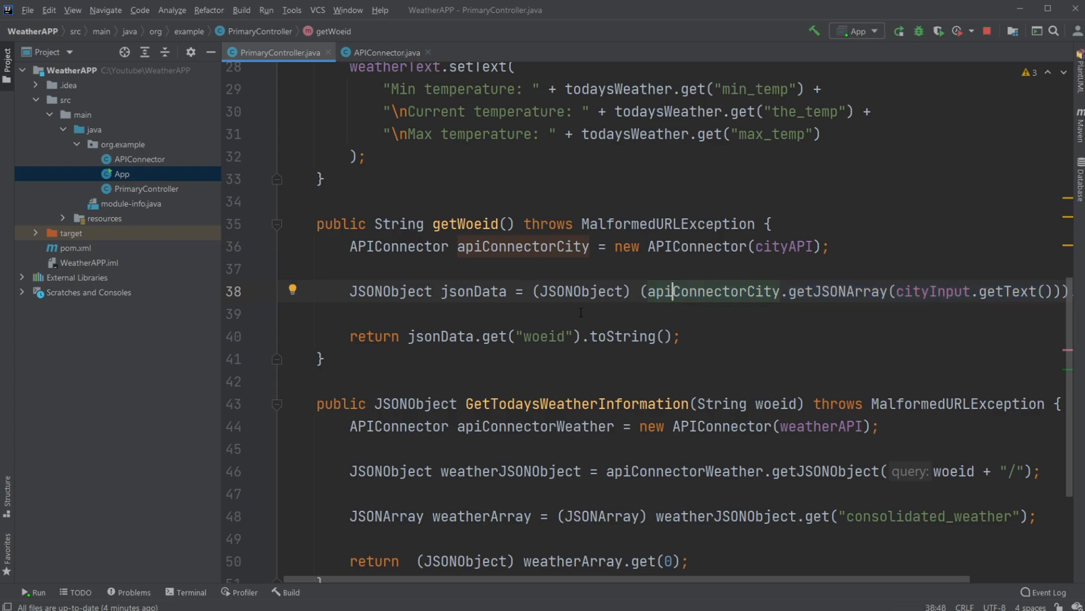
double_click(581, 290)
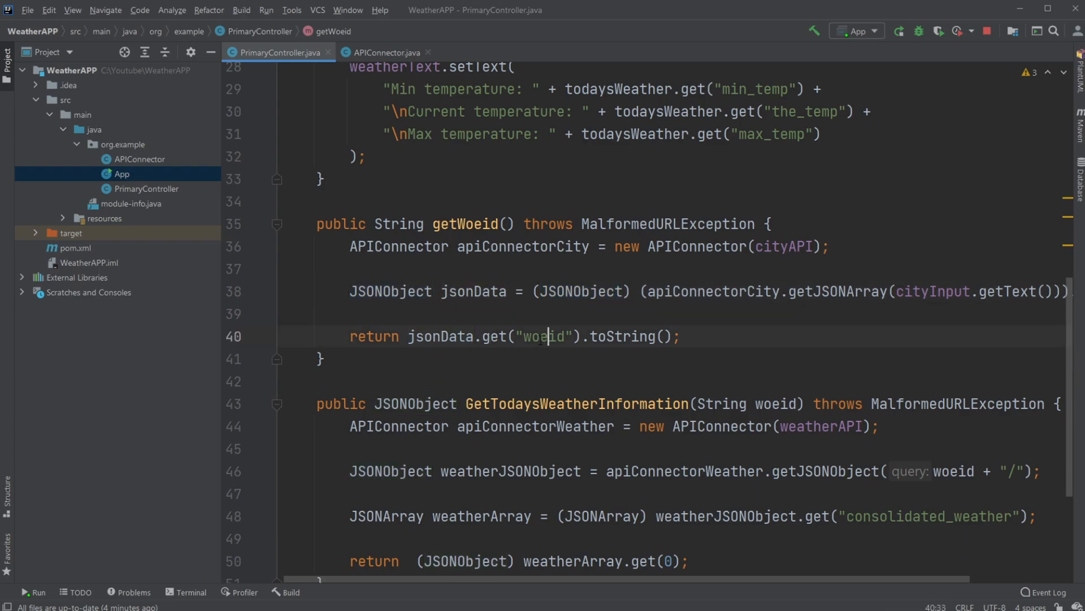
double_click(441, 336)
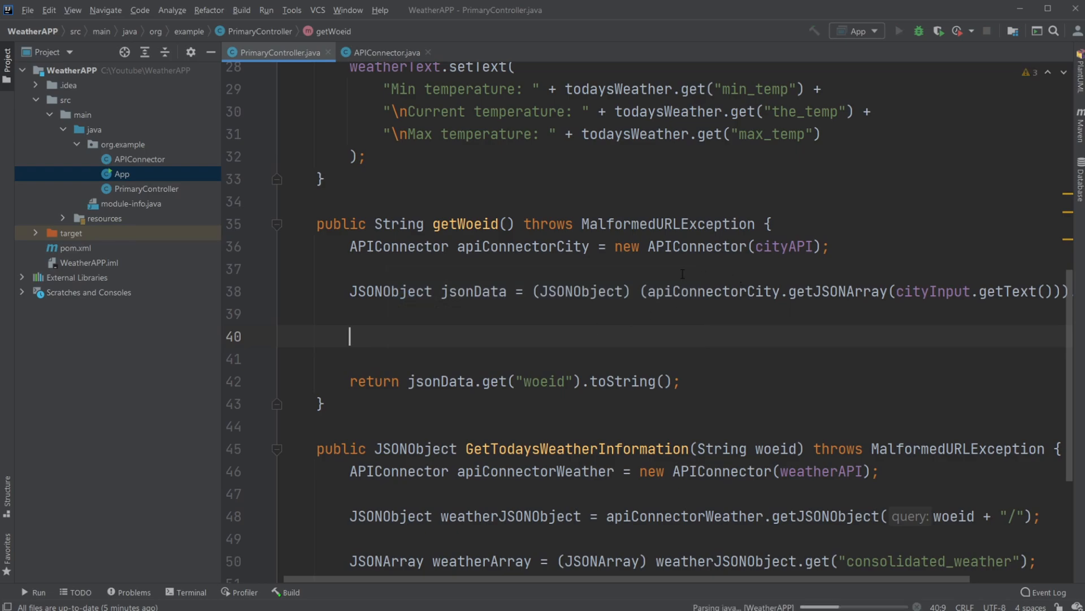
Add a System.out.println of jsonData in getWoeid and search London in the running app.
click(899, 30)
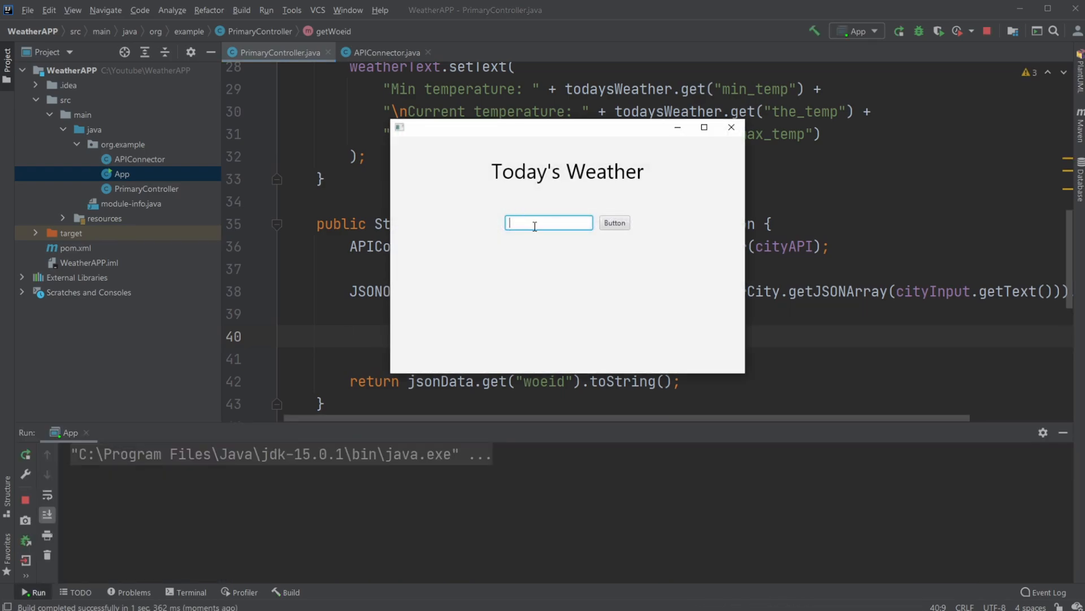
text(London)
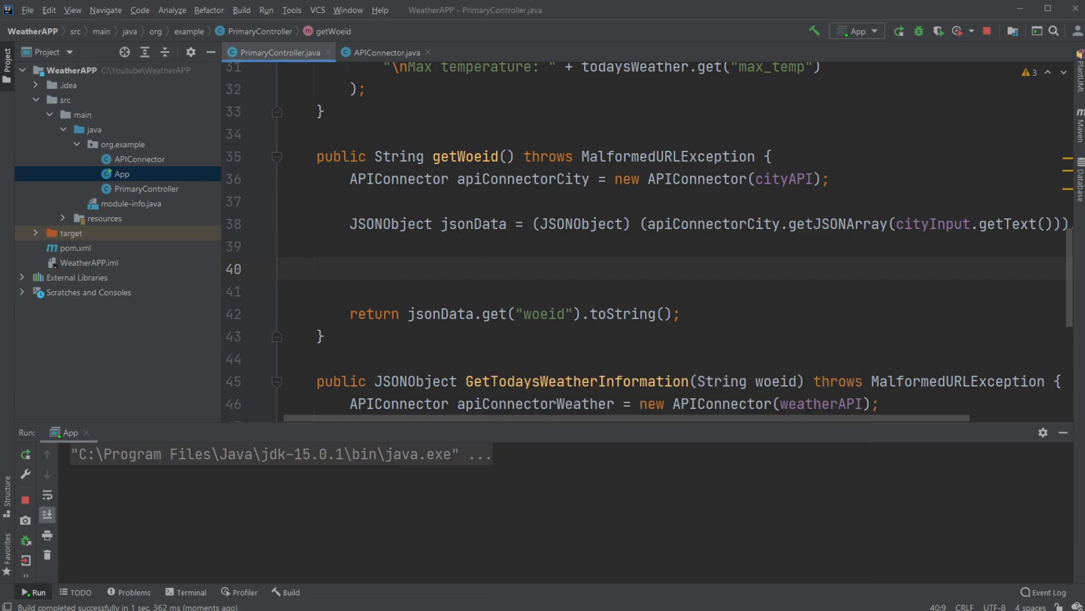
text(System.out.println();)
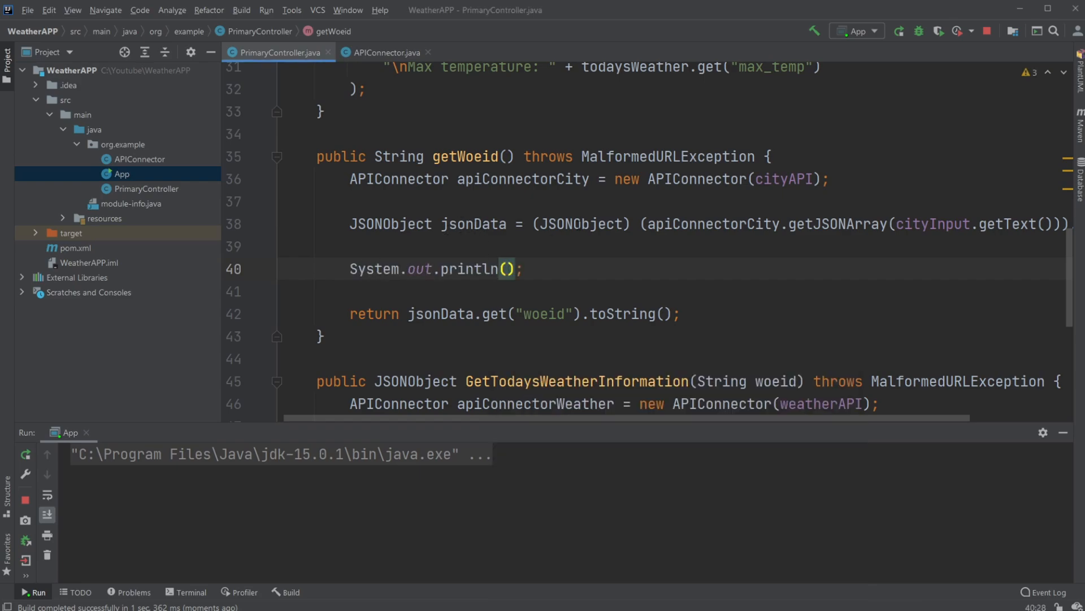
text(js)
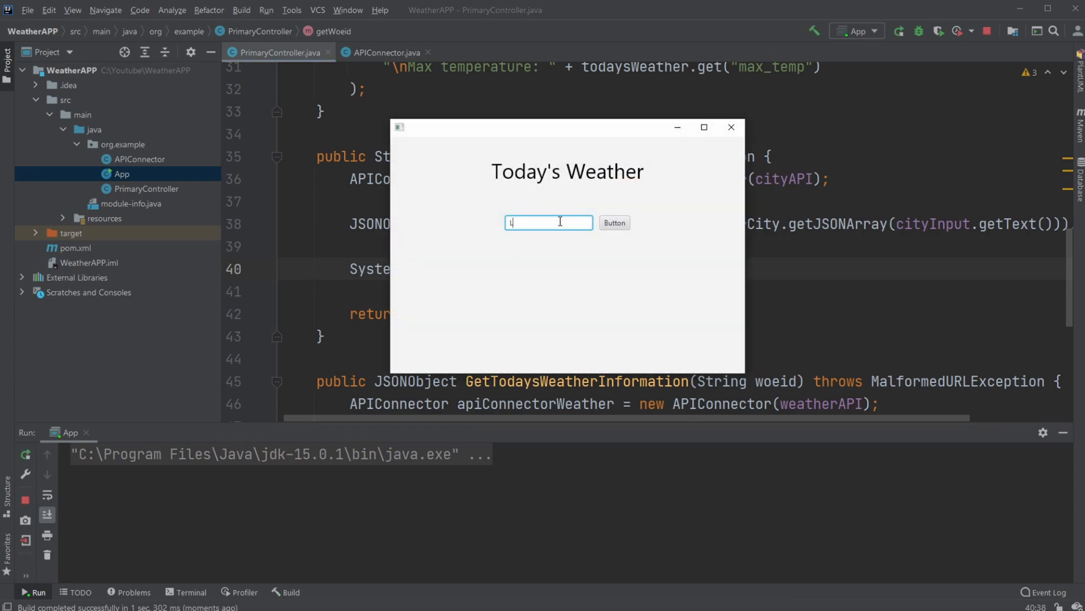
text(ondon)
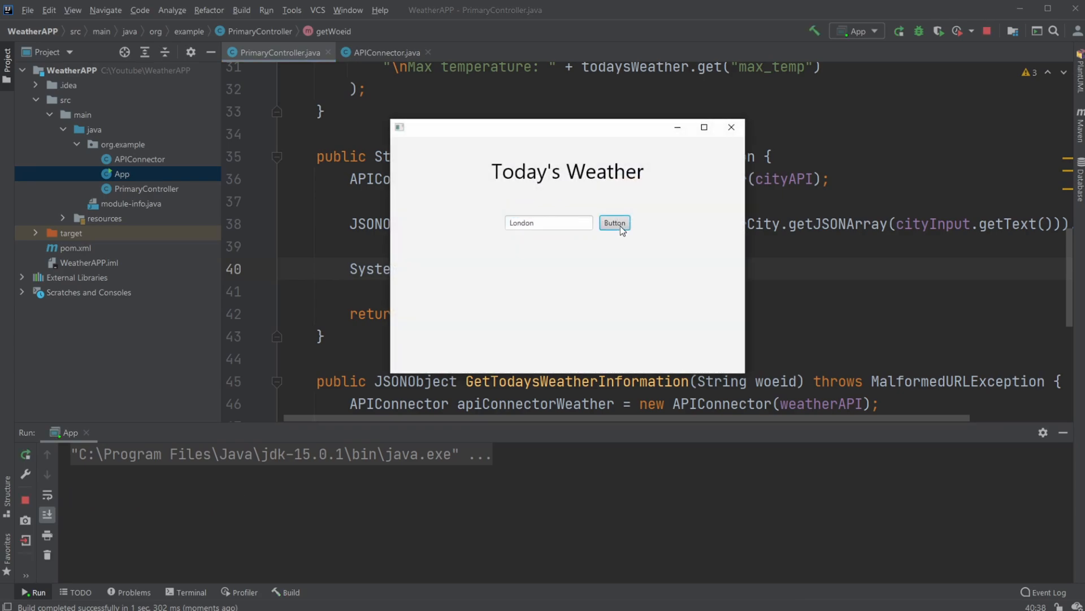
click(613, 222)
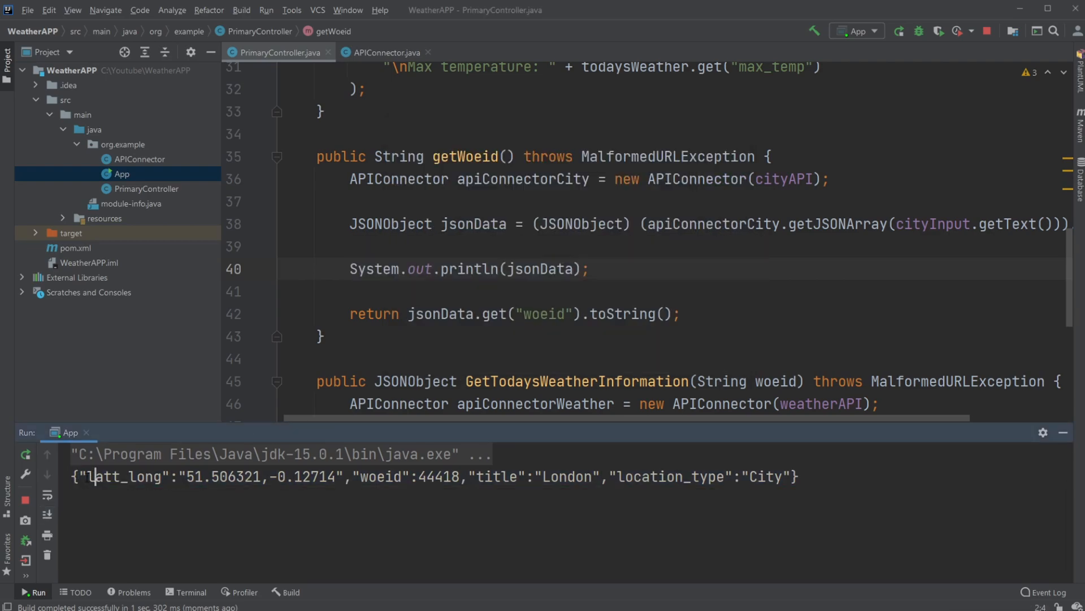
Highlight woeid 44418 in the console's London JSON and the woeid key in the return.
drag(89, 476, 327, 476)
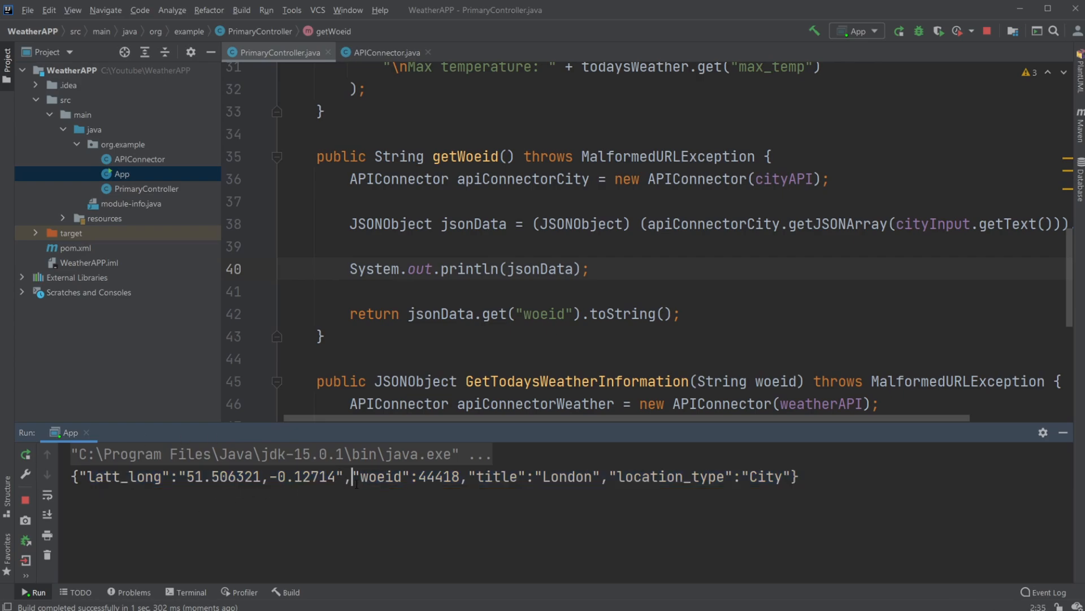
drag(360, 476, 459, 476)
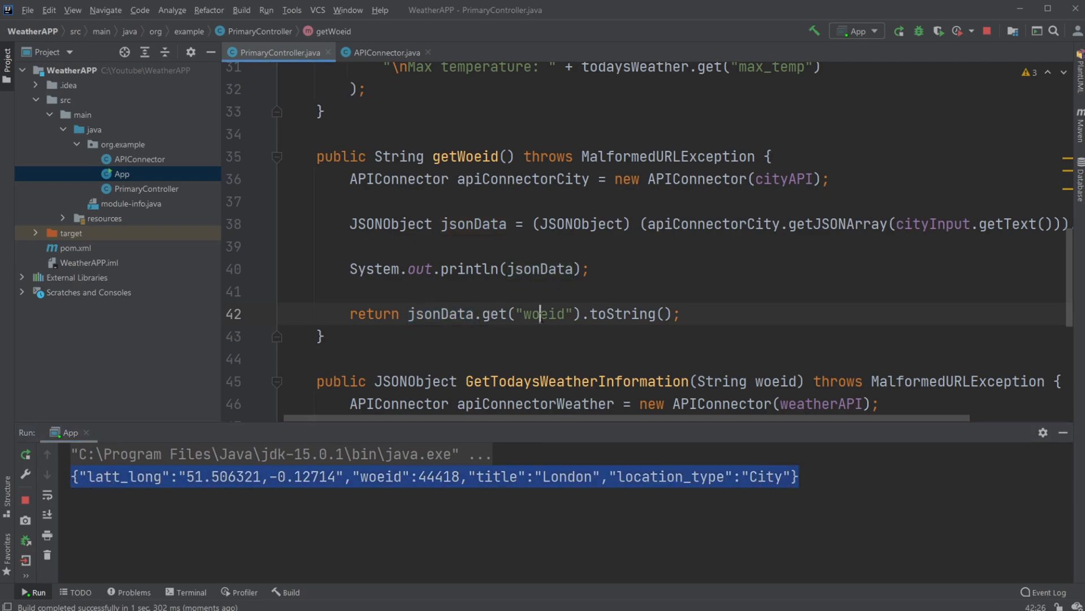
double_click(543, 314)
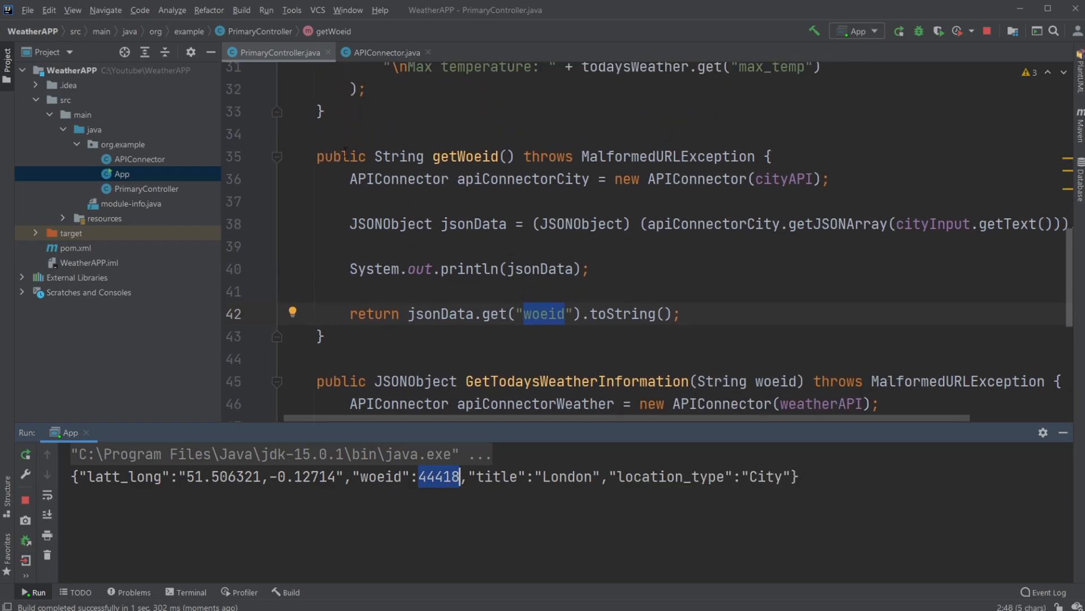
scroll(down, 3)
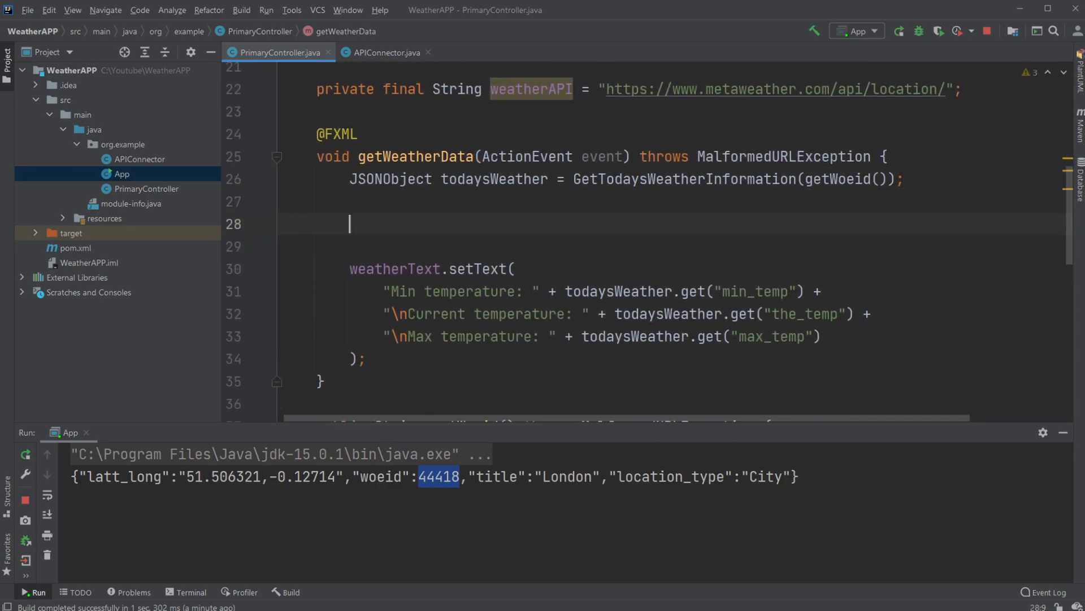
Add System.out.println(todaysWeather) and confirm London's weather JSON prints in the run console.
text(System.out.println();)
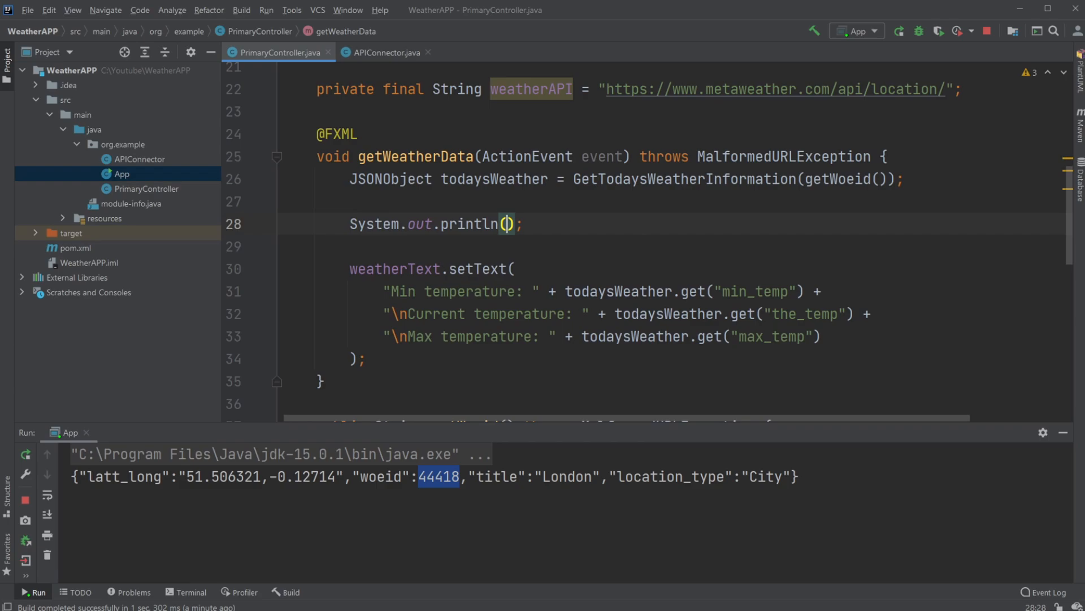
text(todaysWeather)
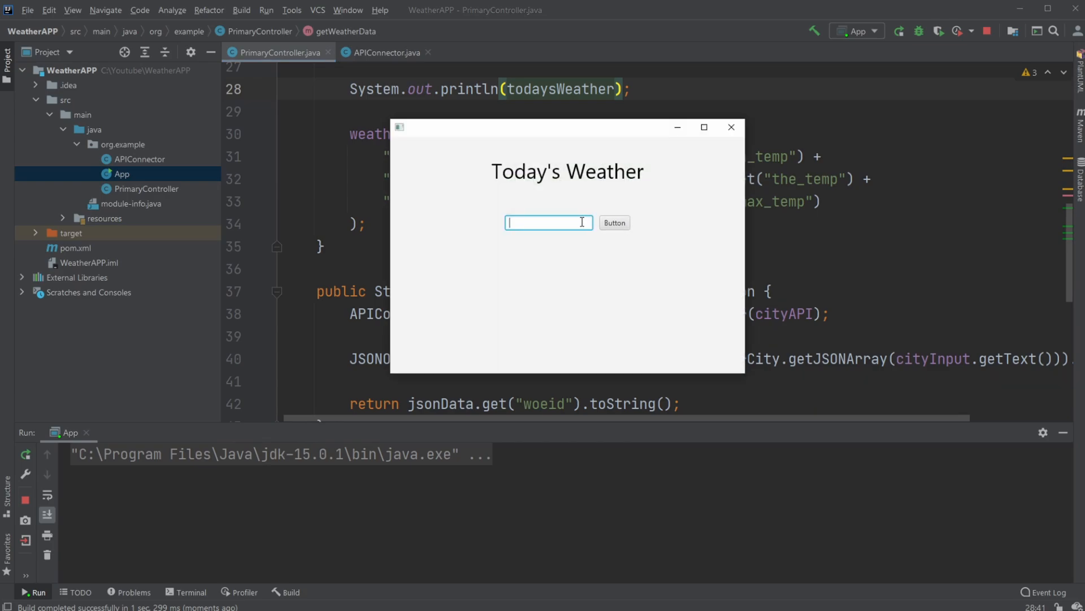
text(London)
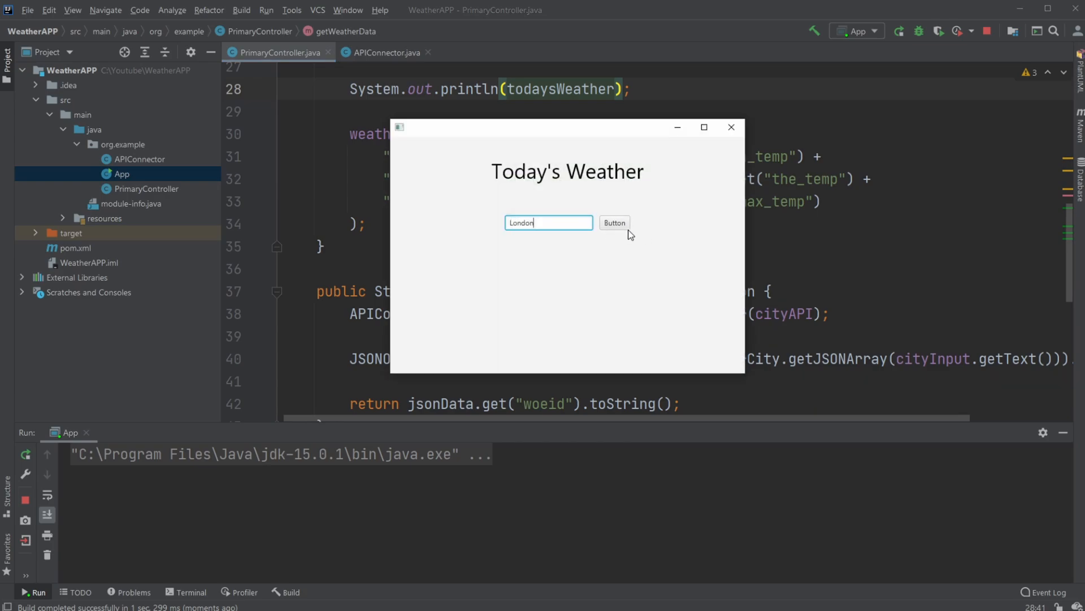
click(613, 222)
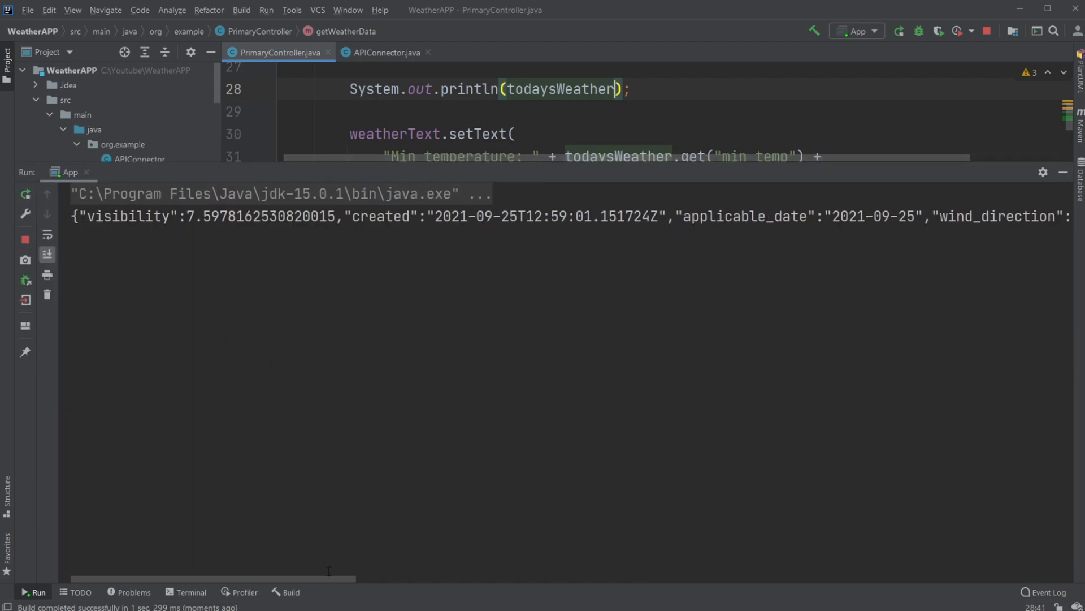
click(493, 216)
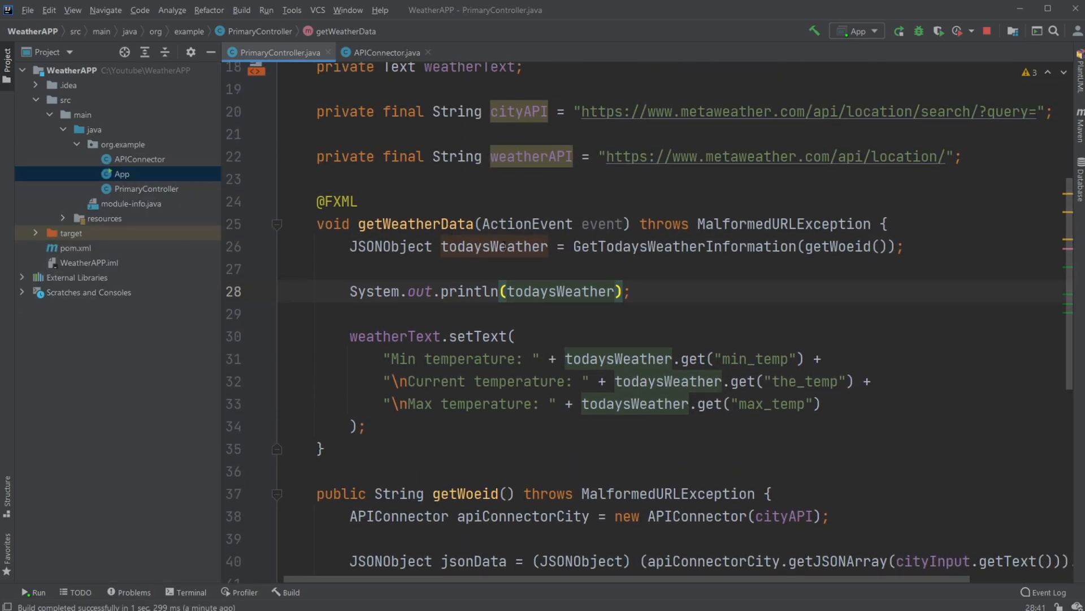
click(283, 312)
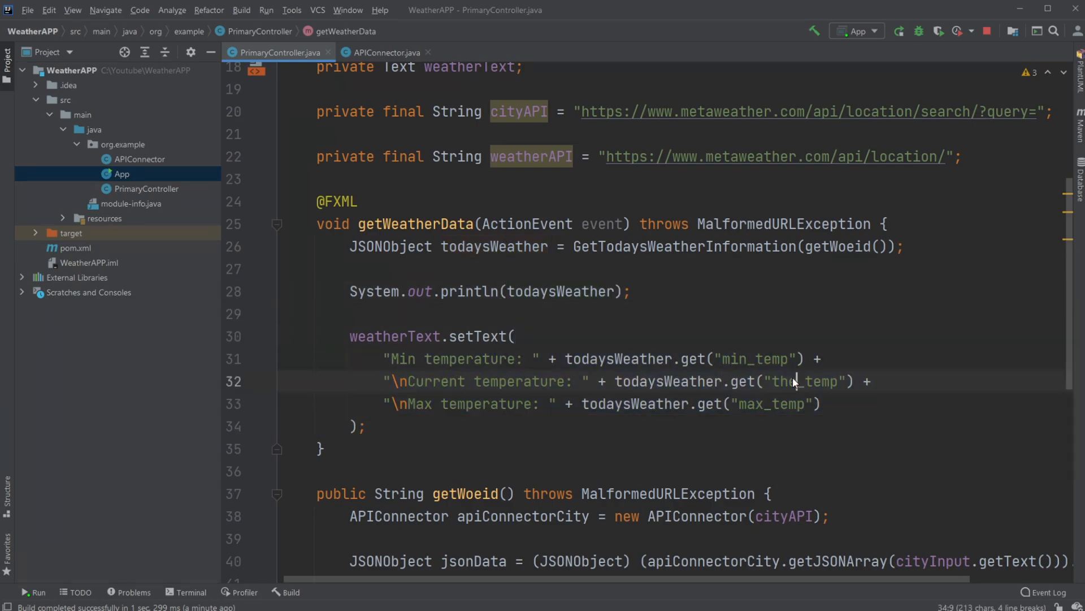
double_click(769, 403)
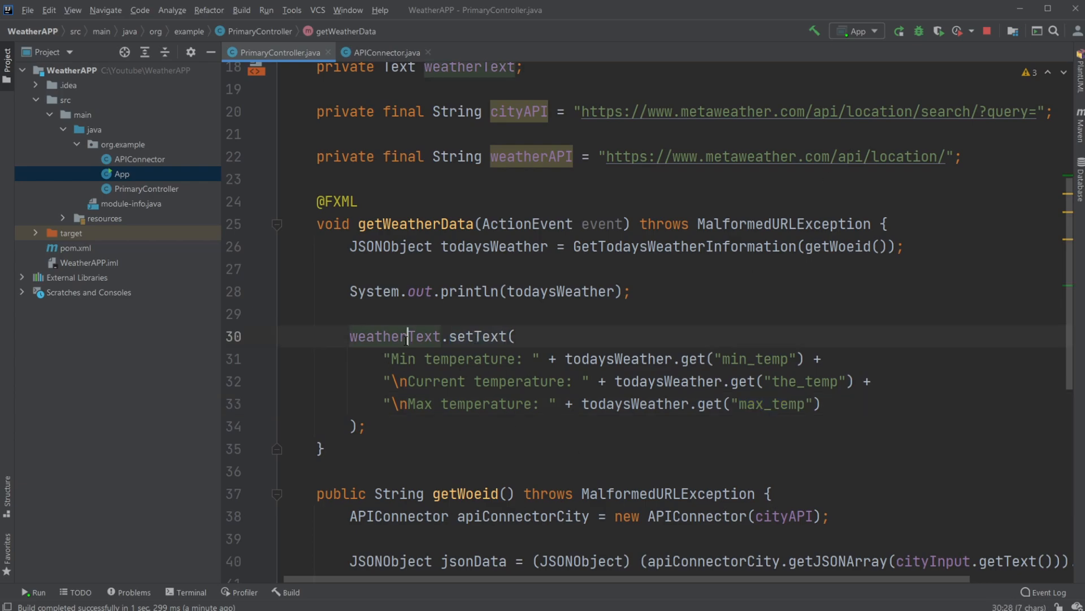
double_click(394, 336)
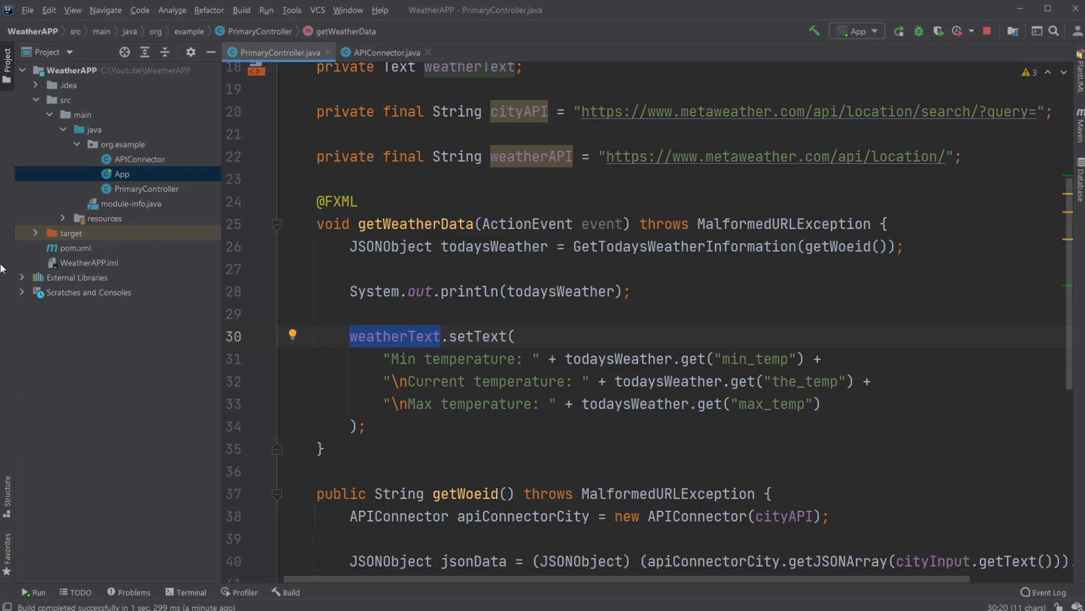
mouse_move(80, 230)
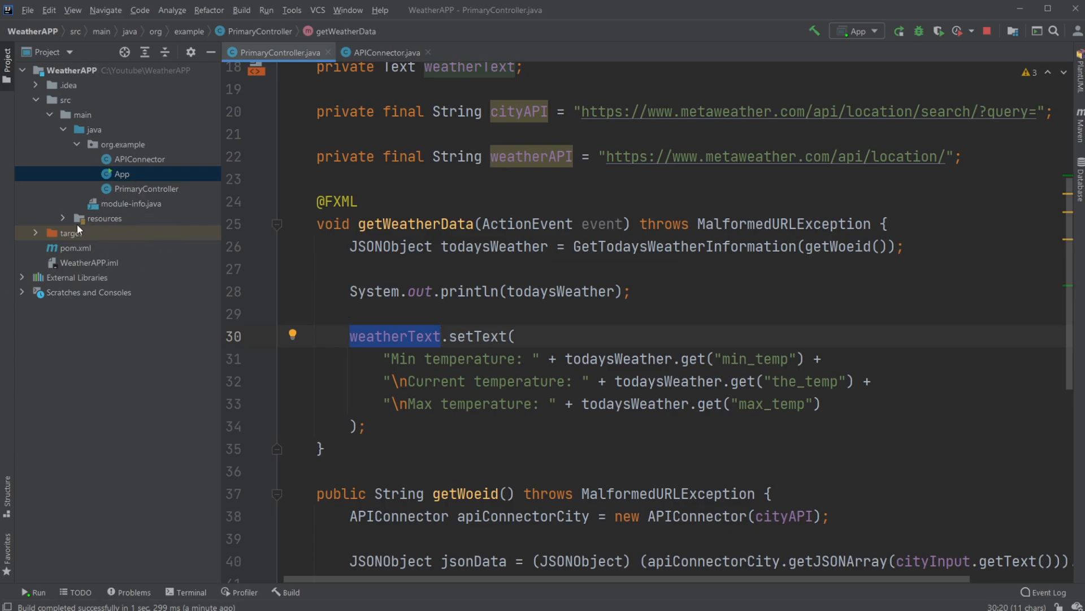
right_click(117, 247)
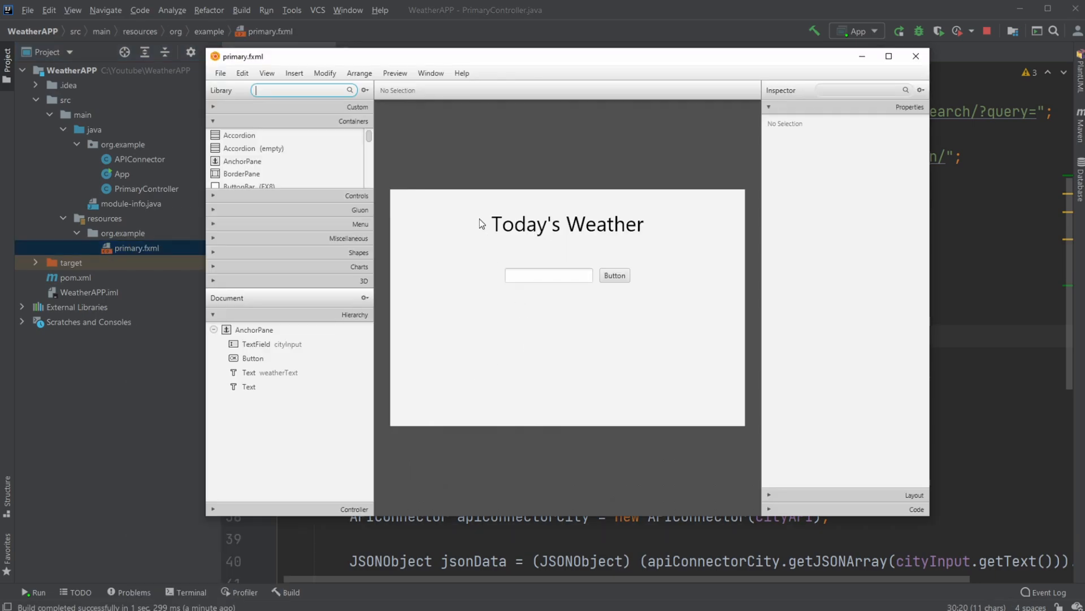
mouse_move(585, 230)
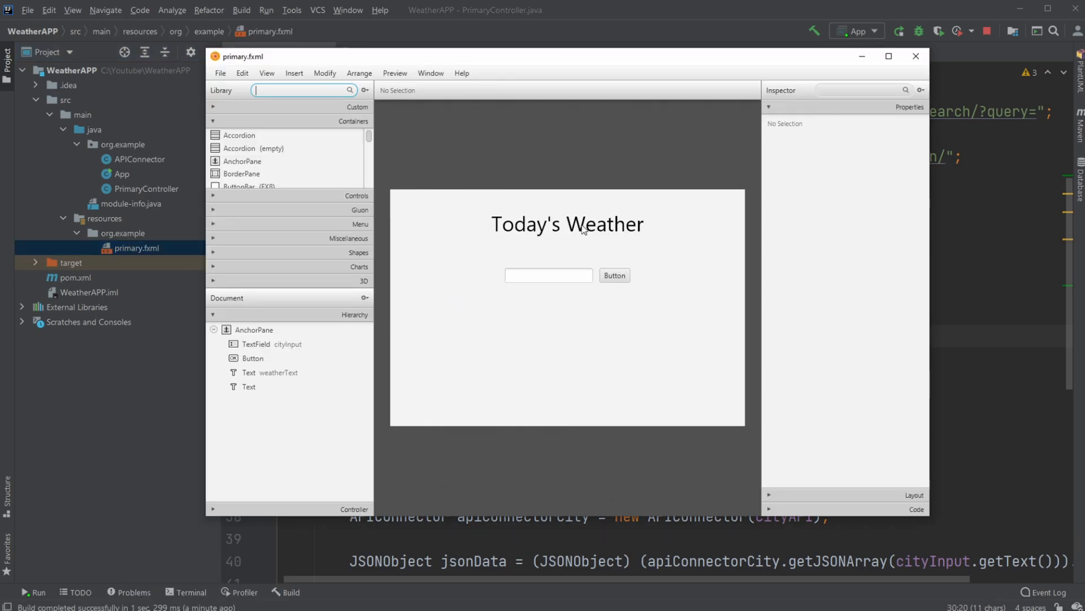
Select the cityInput TextField in Scene Builder, then return to the controller code.
click(548, 274)
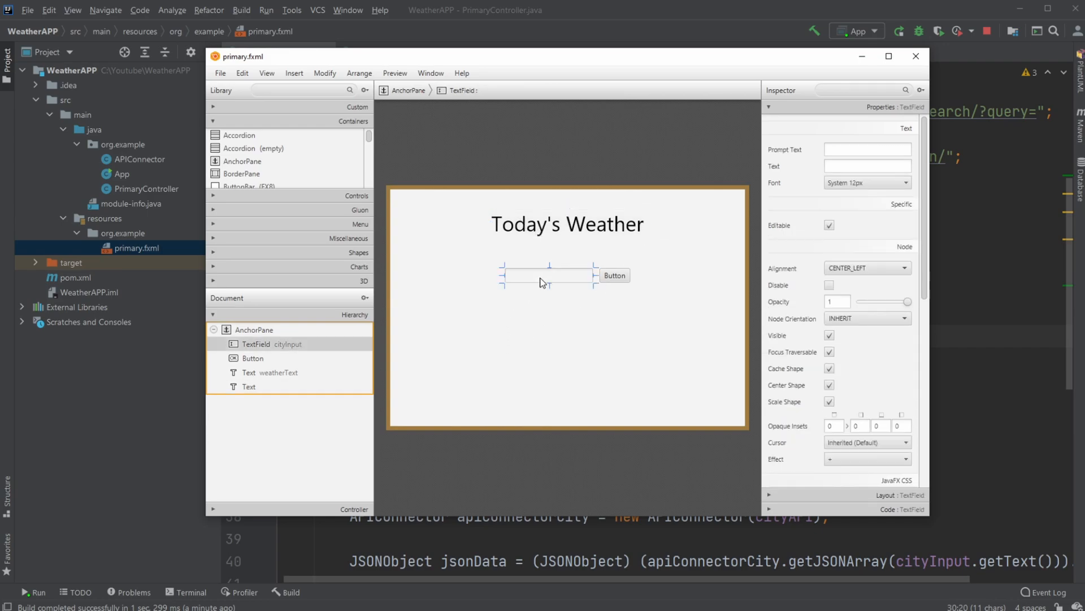
click(614, 275)
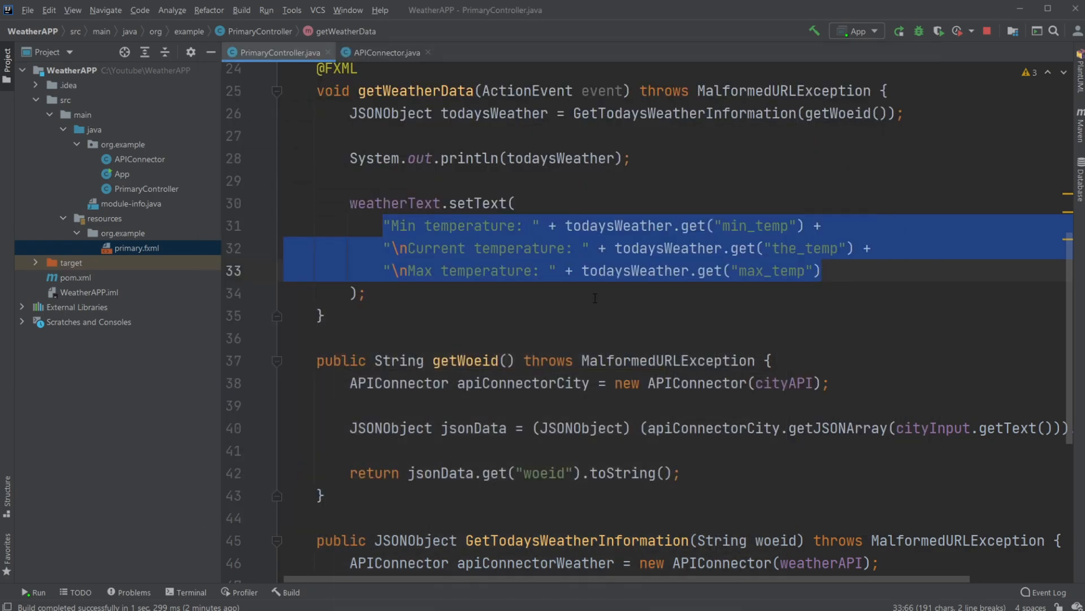
click(514, 203)
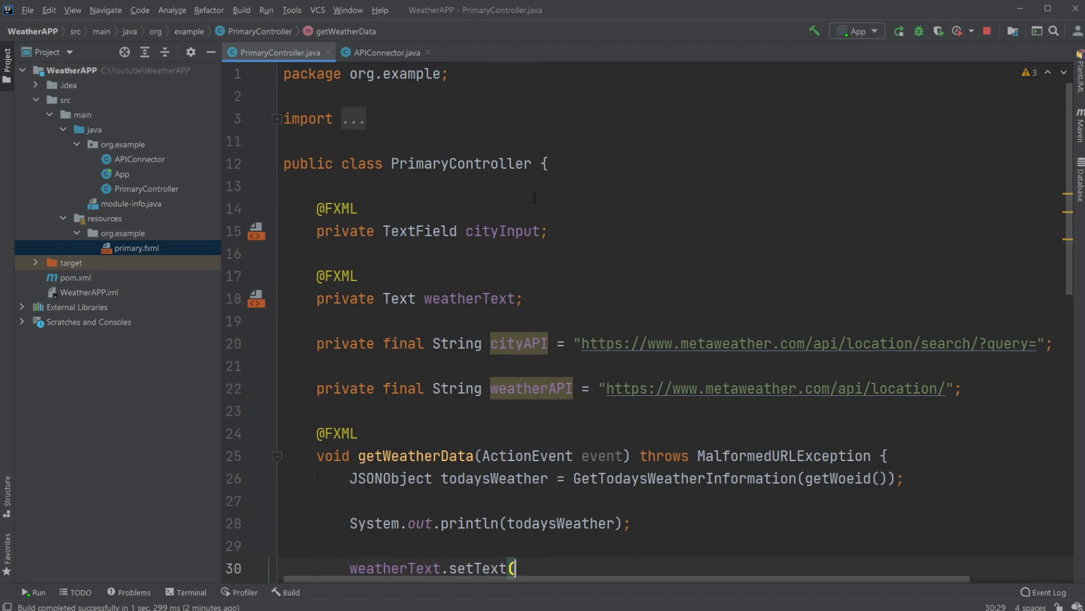
scroll(down, 3)
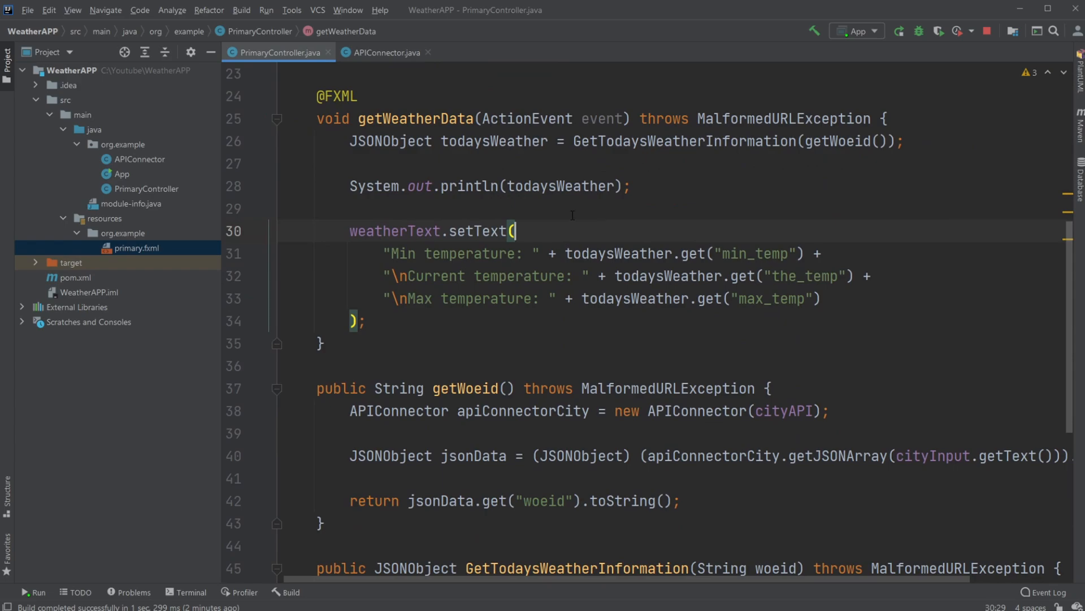
mouse_move(702, 179)
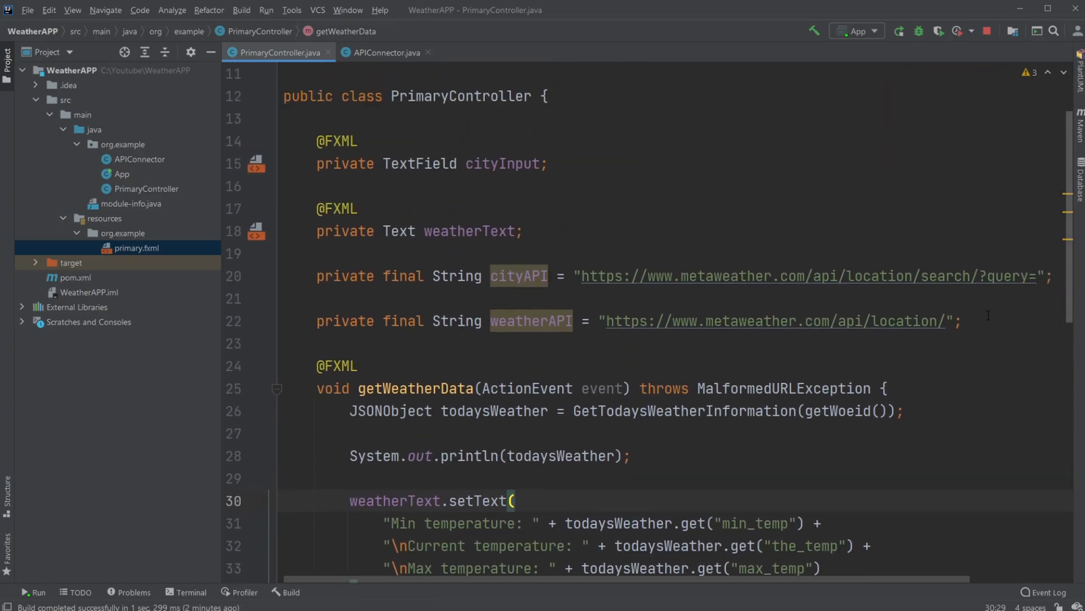
drag(317, 275, 879, 320)
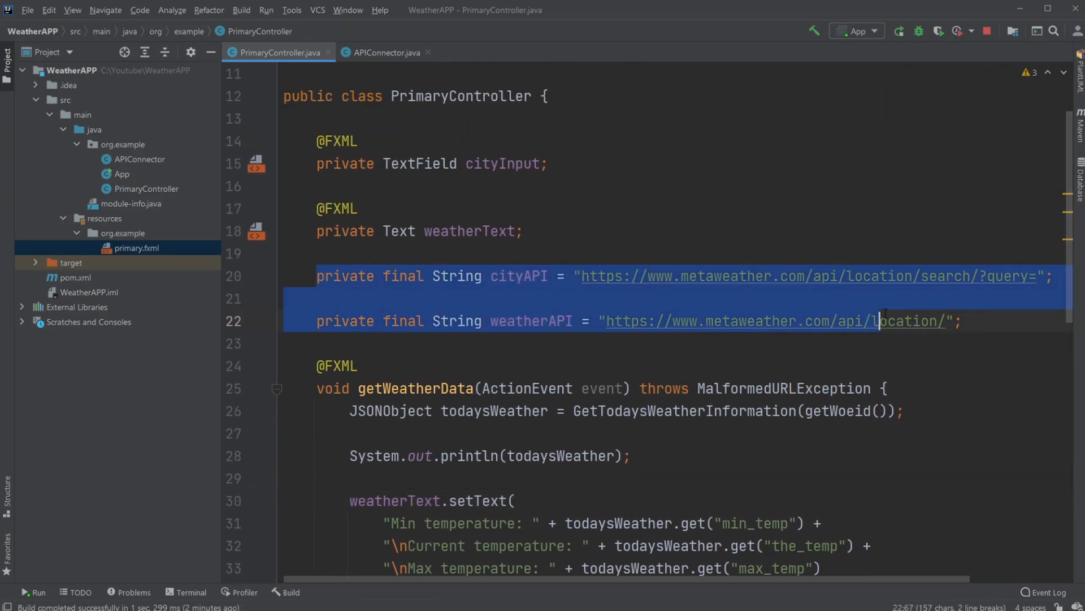
scroll(down, 3)
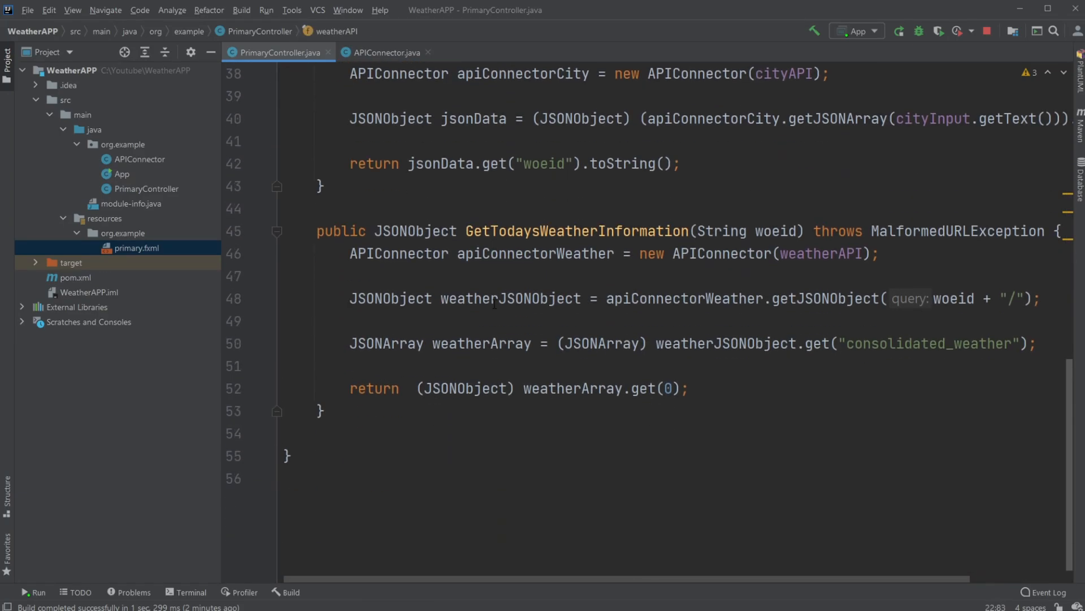